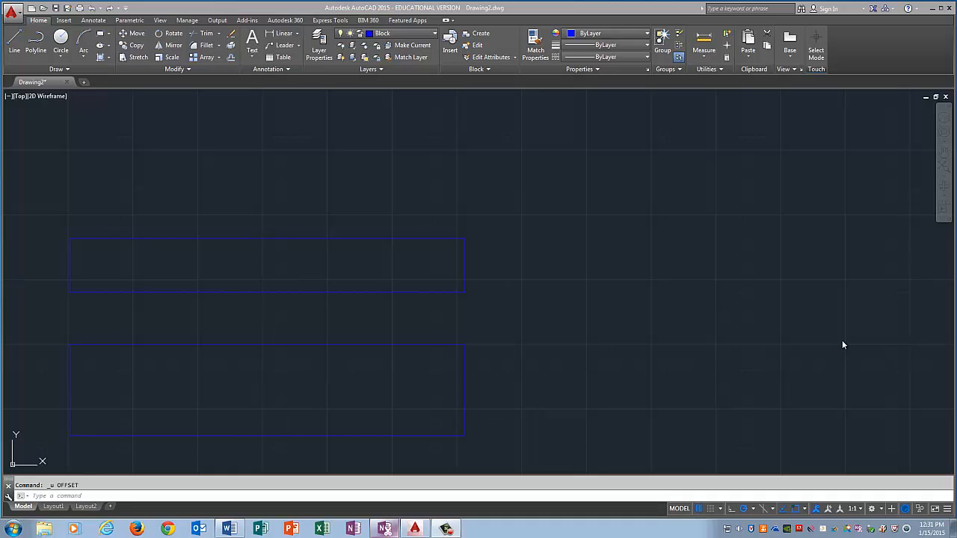
{"action": "mouse_move", "coordinate": [370, 189]}
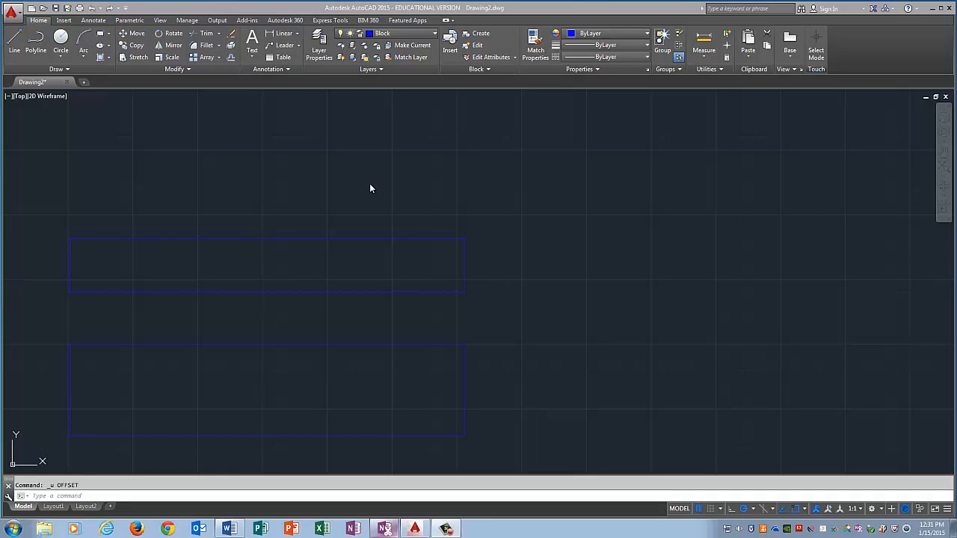
{"action": "mouse_move", "coordinate": [351, 249]}
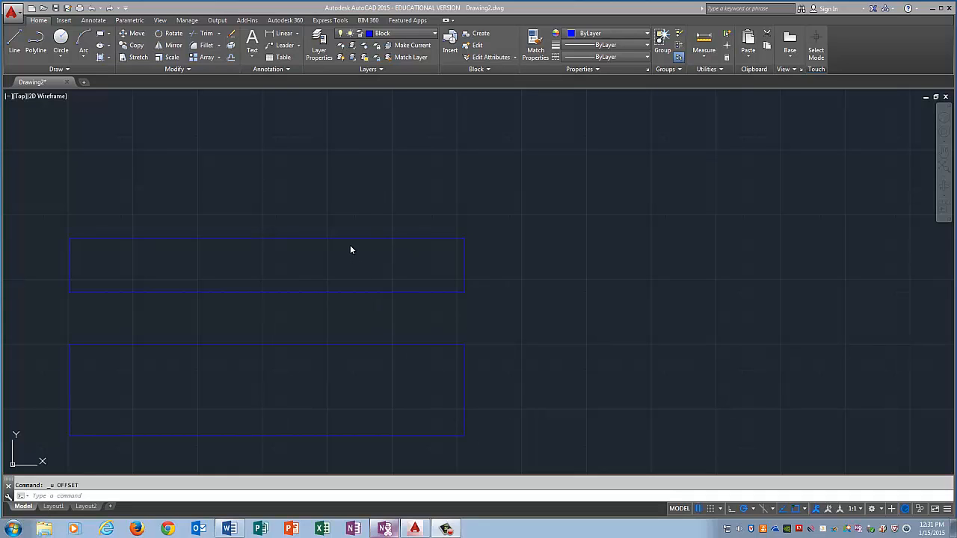
{"action": "mouse_move", "coordinate": [370, 344]}
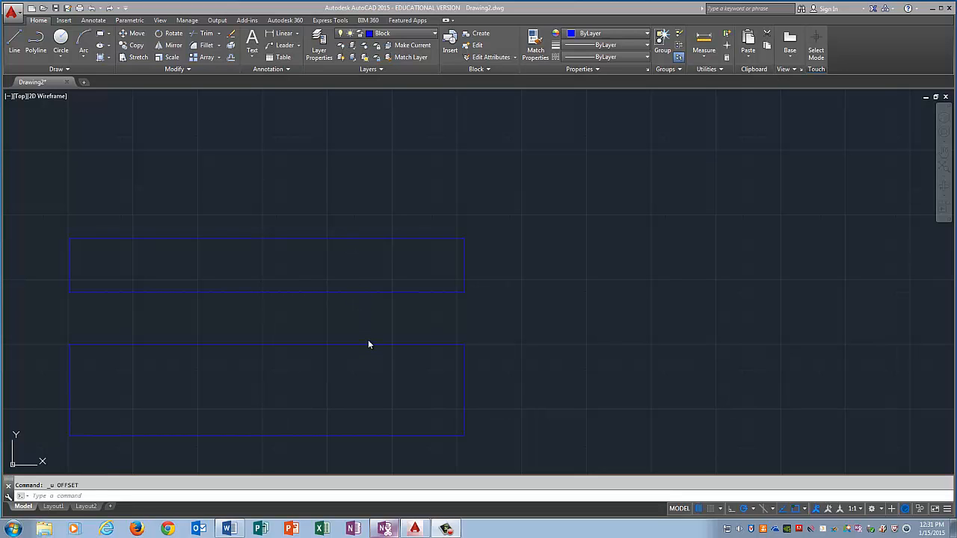
{"action": "mouse_move", "coordinate": [311, 385]}
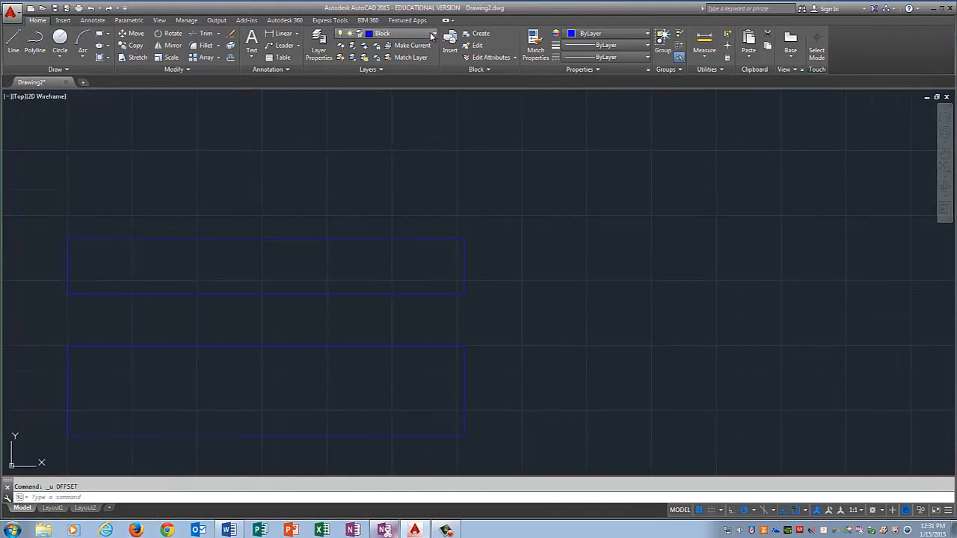
- Set the layer colour to magenta so both rectangles turn magenta
{"action": "left_click", "coordinate": [430, 33]}
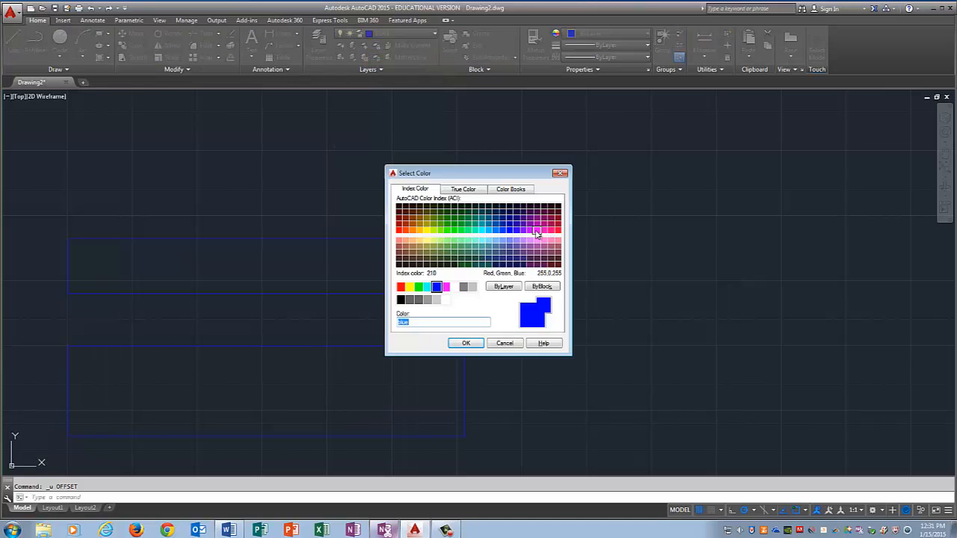
{"action": "left_click", "coordinate": [466, 342]}
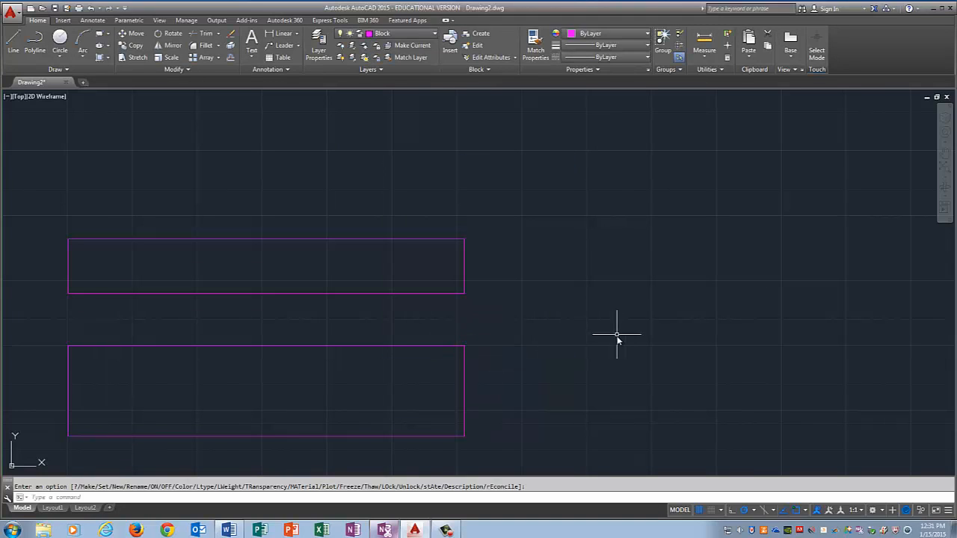
{"action": "mouse_move", "coordinate": [401, 437]}
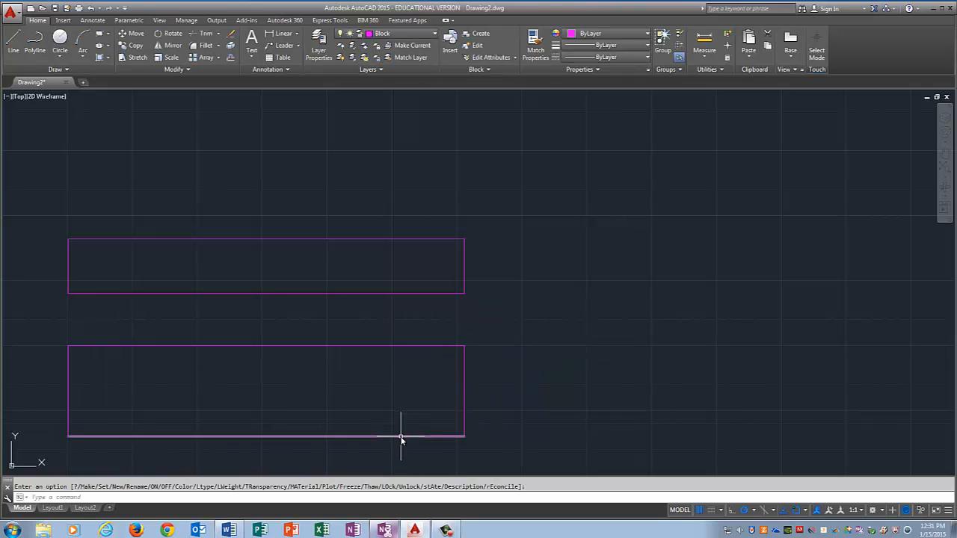
{"action": "mouse_move", "coordinate": [401, 406]}
{"action": "type", "text": "20"}
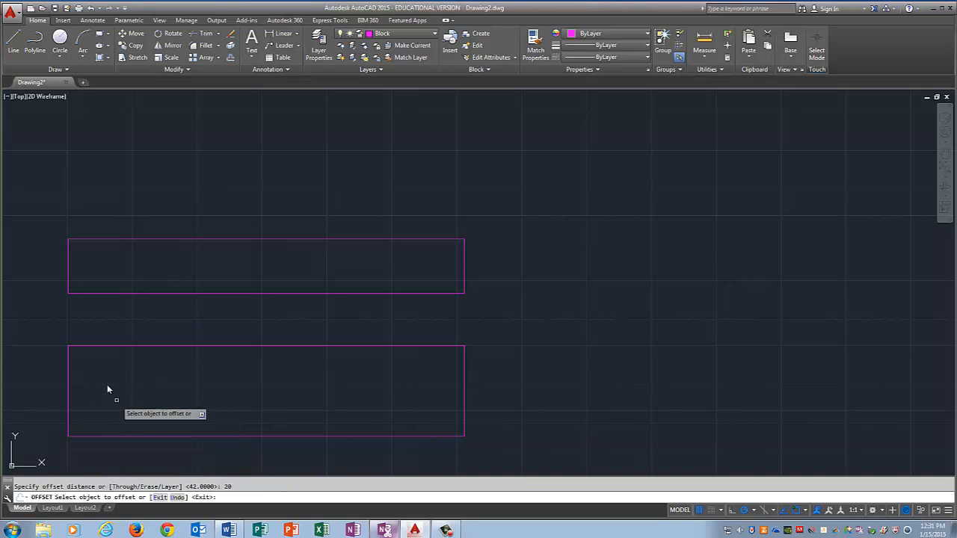
- Draw a diagonal from the lower rectangle's bottom-left corner to its top-right corner
{"action": "left_click", "coordinate": [127, 397]}
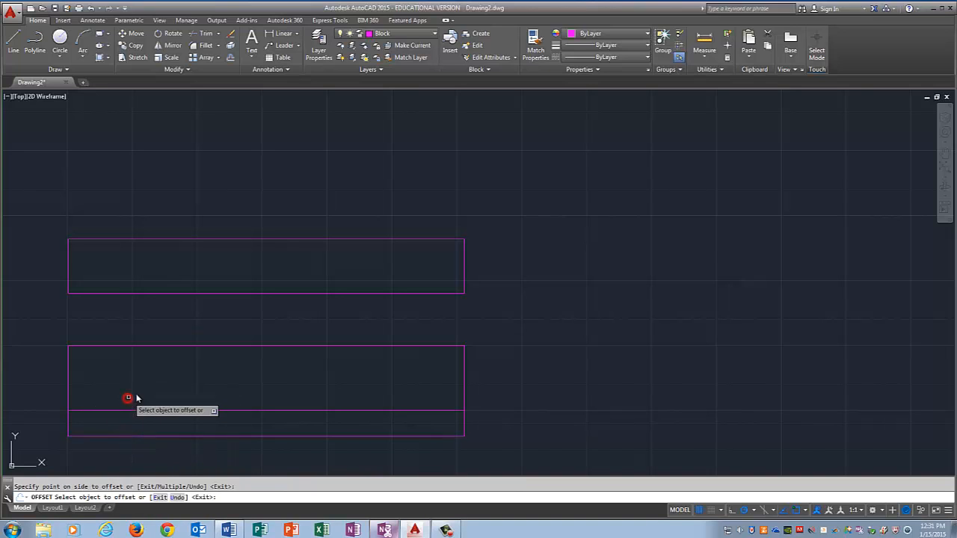
{"action": "mouse_move", "coordinate": [463, 347]}
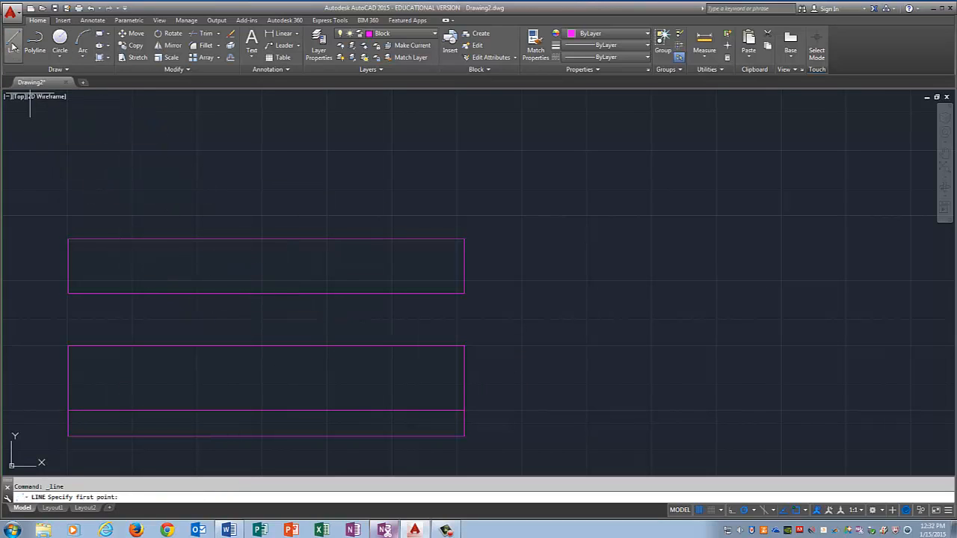
{"action": "mouse_move", "coordinate": [475, 371]}
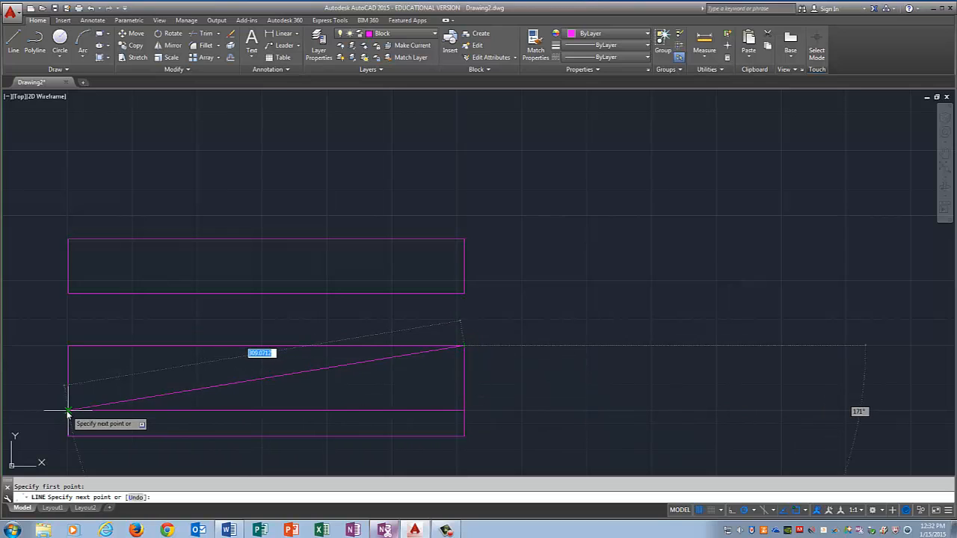
{"action": "left_click", "coordinate": [48, 182]}
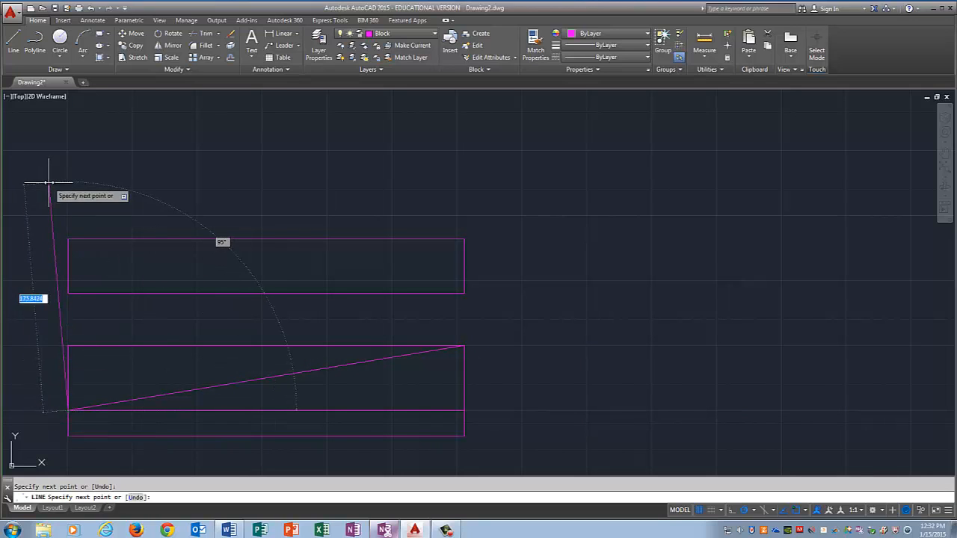
{"action": "key", "text": "Escape"}
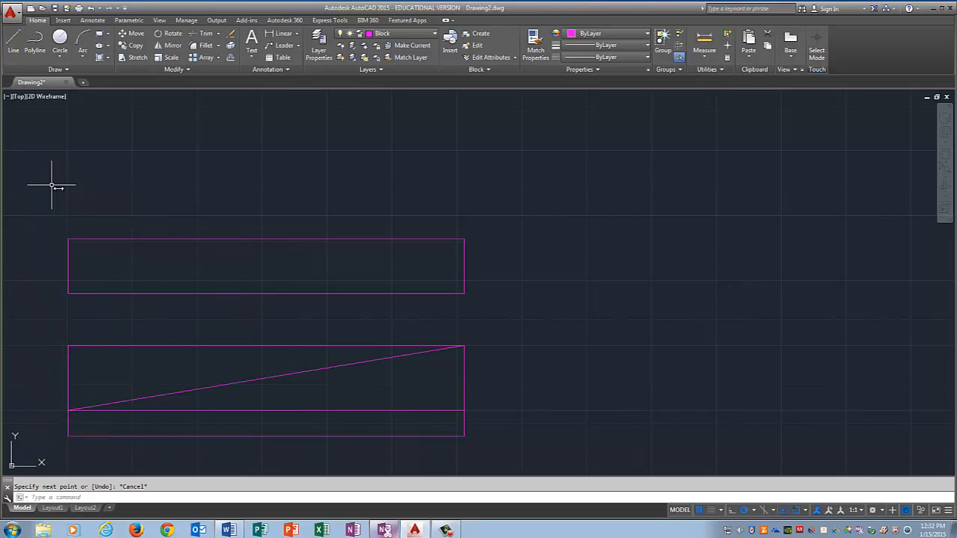
{"action": "mouse_move", "coordinate": [249, 413]}
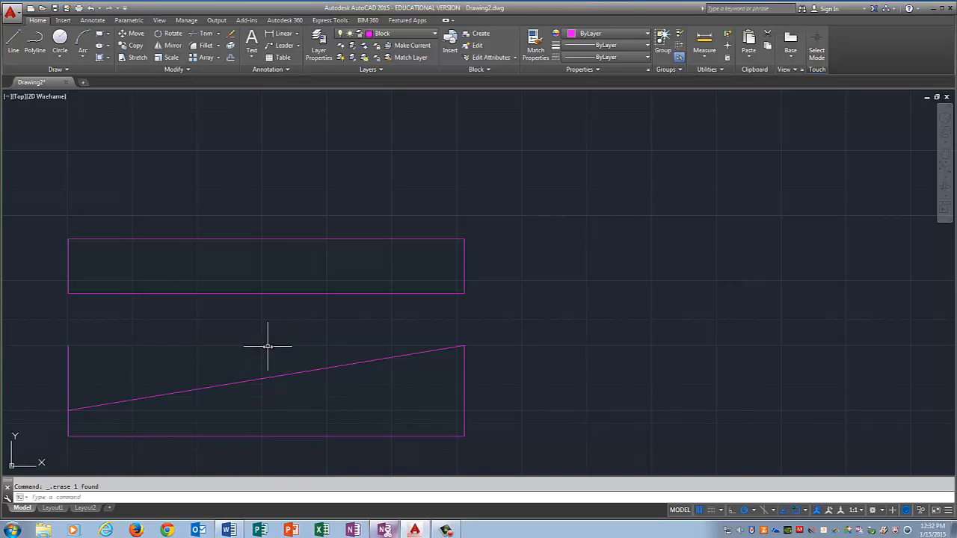
{"action": "mouse_move", "coordinate": [69, 382]}
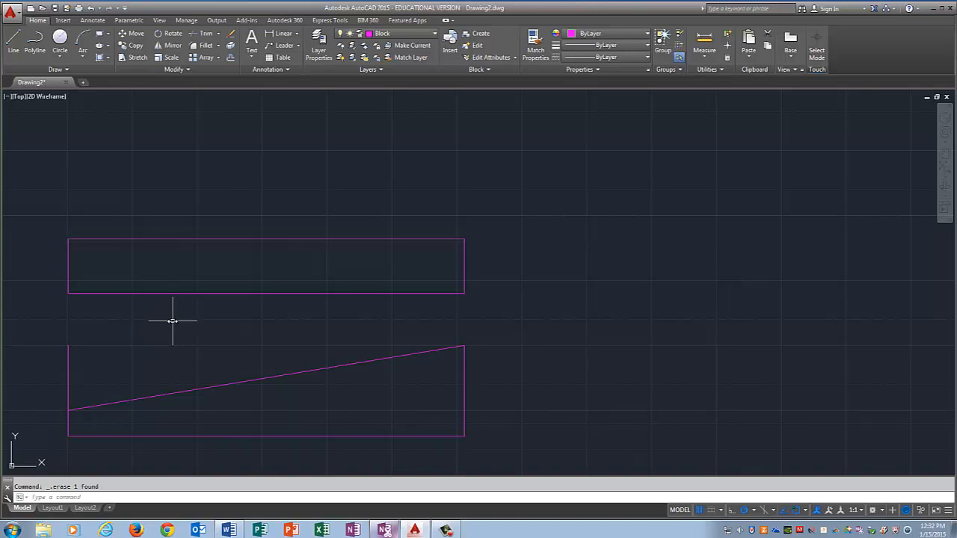
- Trim the left edge above the diagonal using the diagonal as cutting edge, leaving a wedge
{"action": "type", "text": "TRIM"}
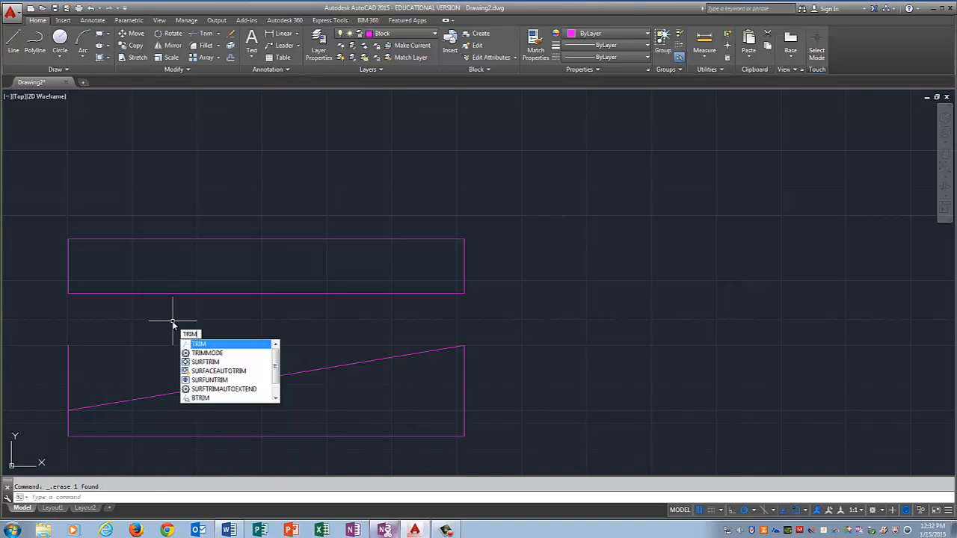
{"action": "key", "text": "Enter"}
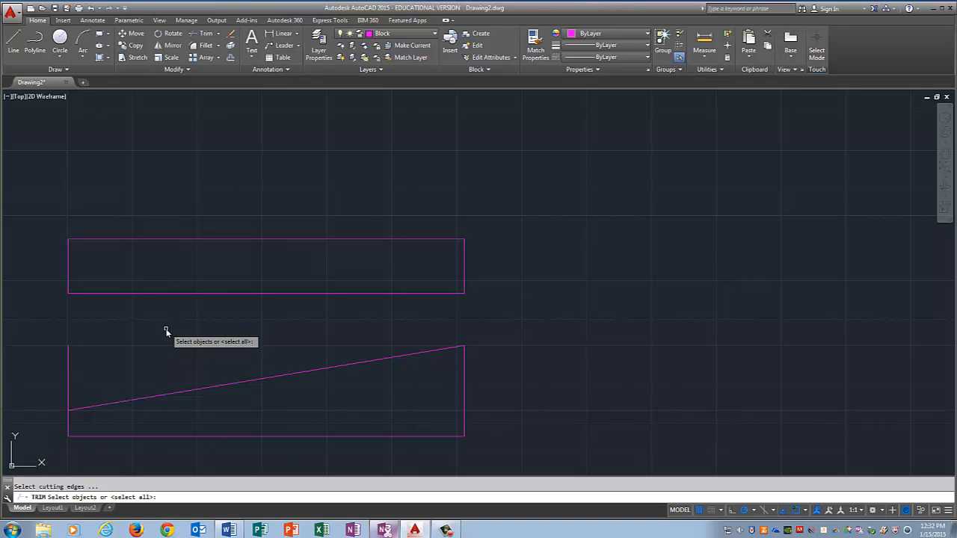
{"action": "mouse_move", "coordinate": [157, 383]}
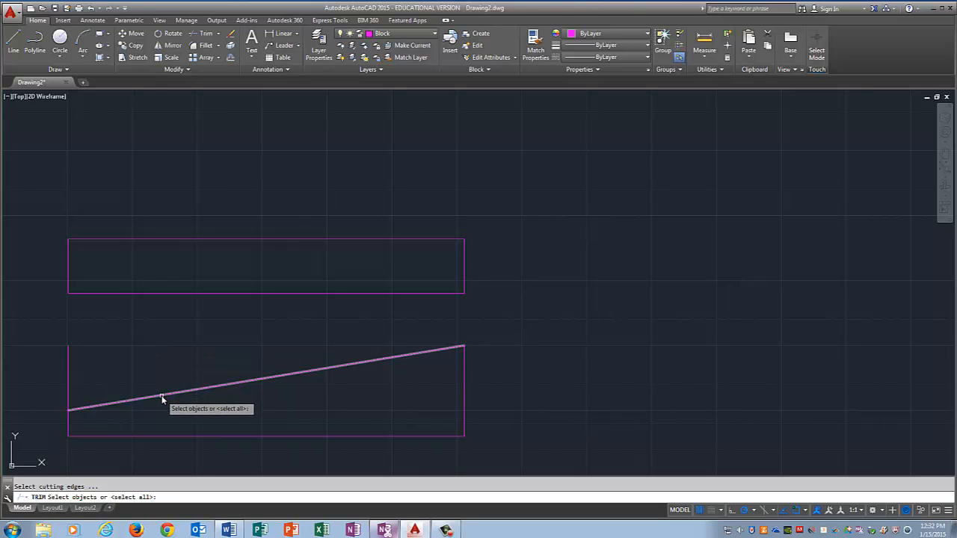
{"action": "left_click", "coordinate": [160, 395]}
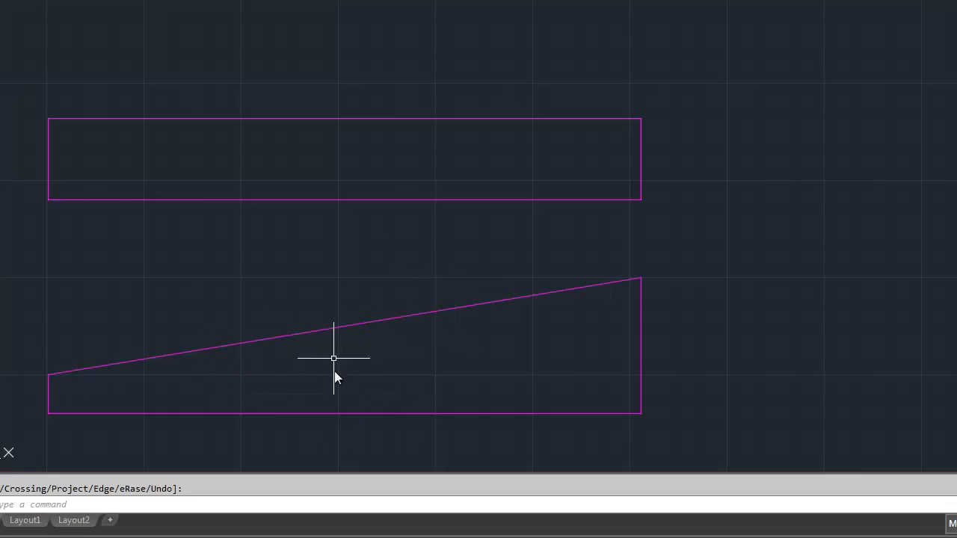
{"action": "mouse_move", "coordinate": [392, 163]}
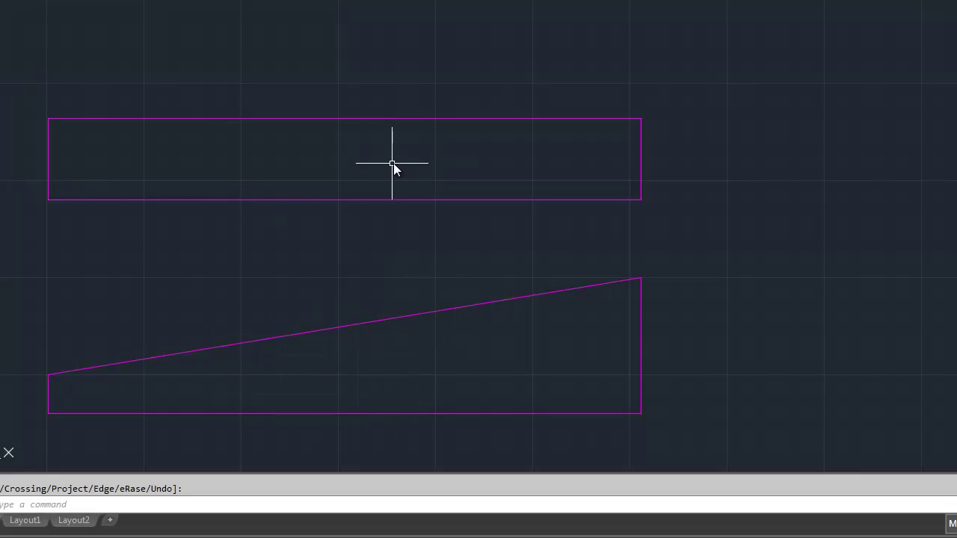
{"action": "mouse_move", "coordinate": [586, 163]}
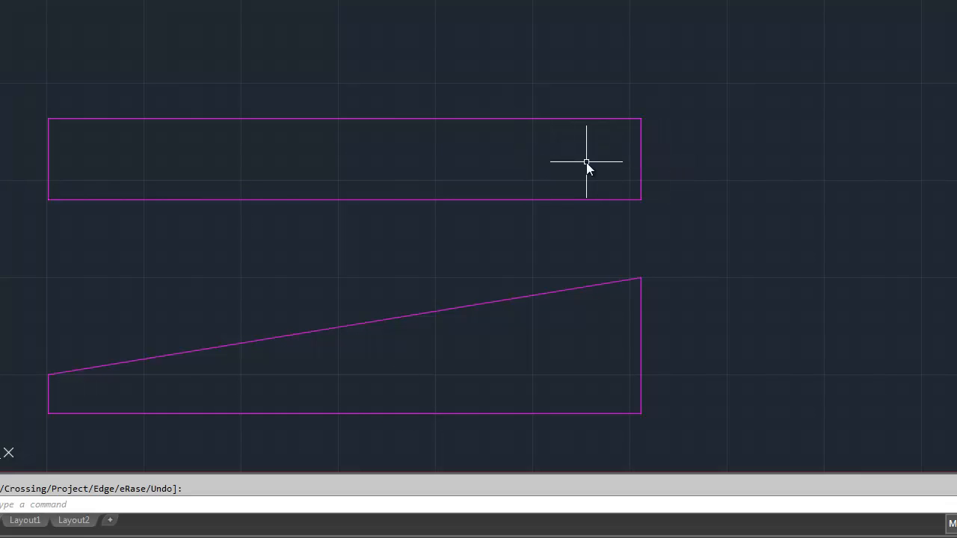
{"action": "mouse_move", "coordinate": [586, 158]}
{"action": "type", "text": "offset"}
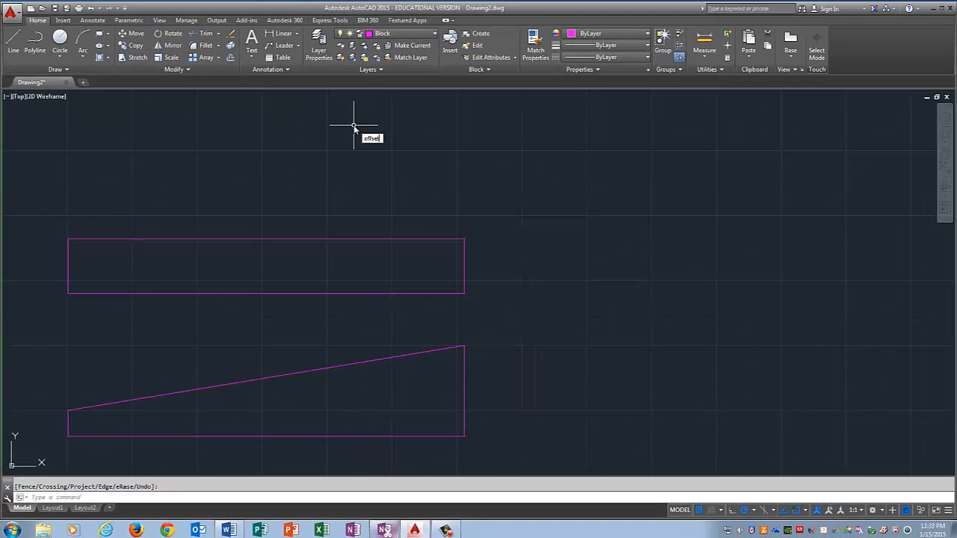
- Offset the wedge's edges inward (including a 20-unit offset) as guide lines for the hole
{"action": "key", "text": "Enter"}
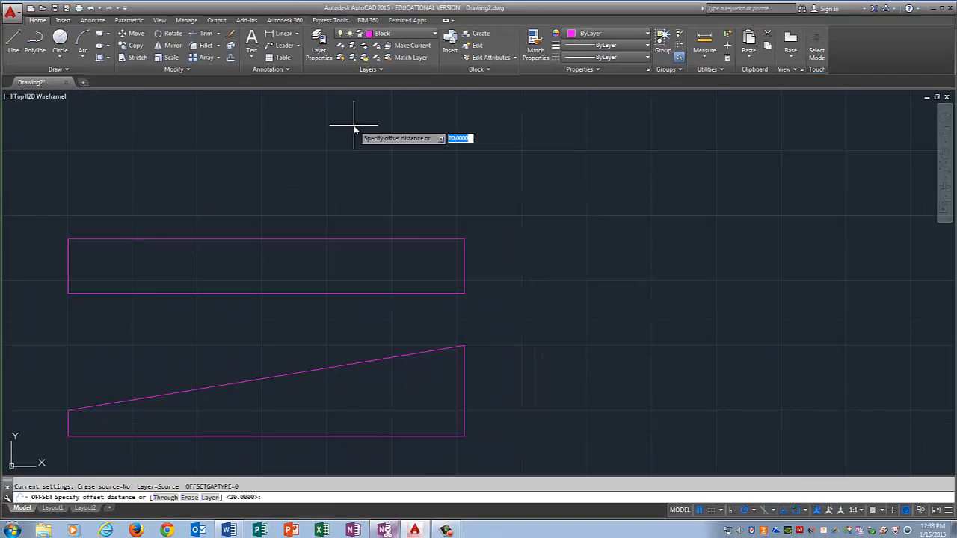
{"action": "mouse_move", "coordinate": [353, 402]}
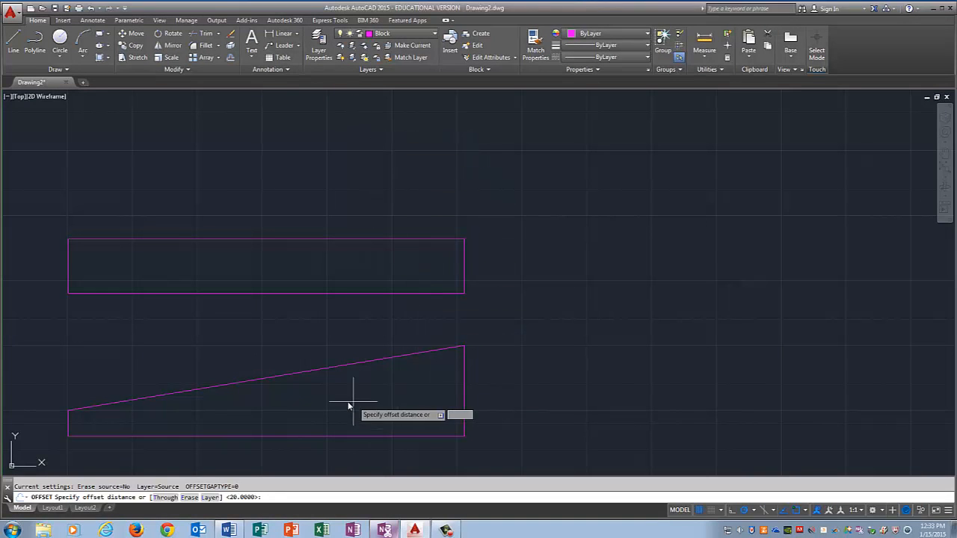
{"action": "mouse_move", "coordinate": [434, 437]}
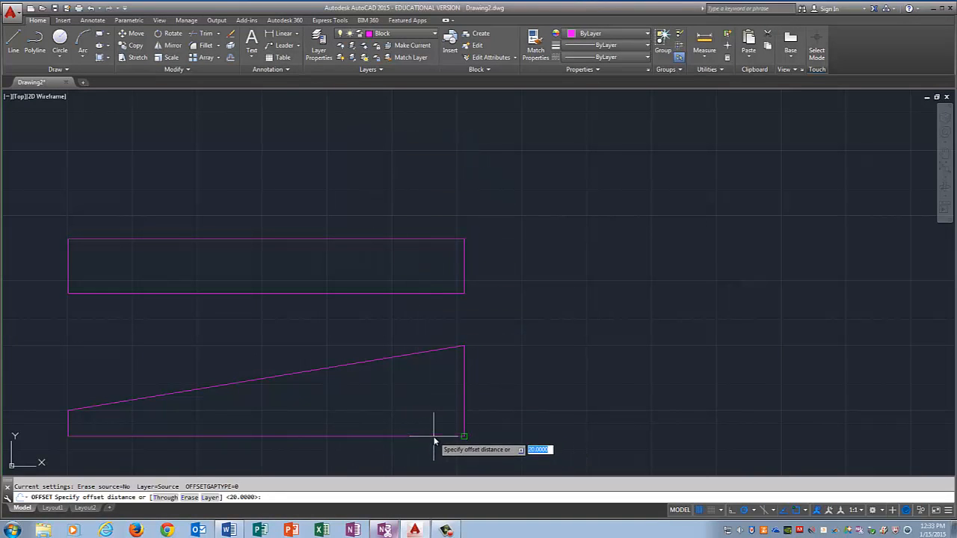
{"action": "mouse_move", "coordinate": [575, 370]}
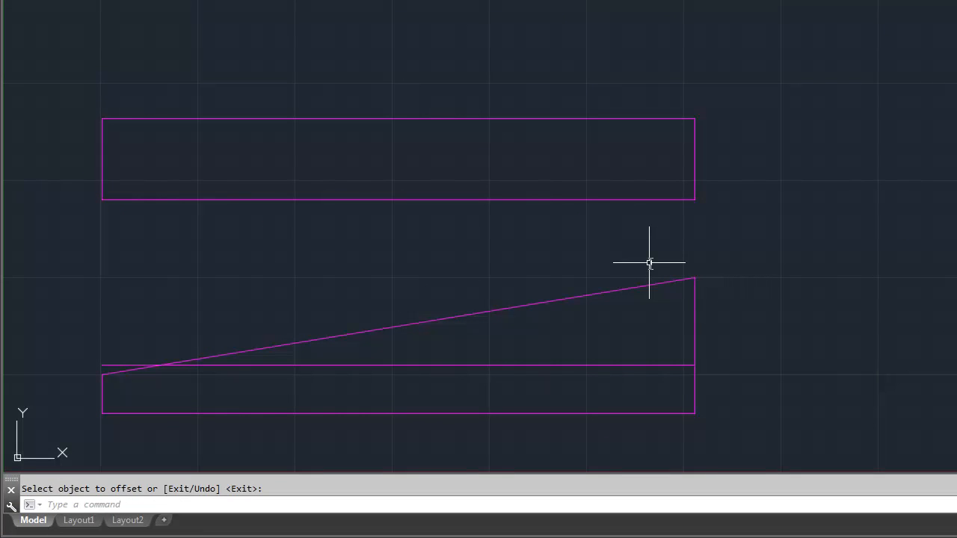
{"action": "mouse_move", "coordinate": [778, 185]}
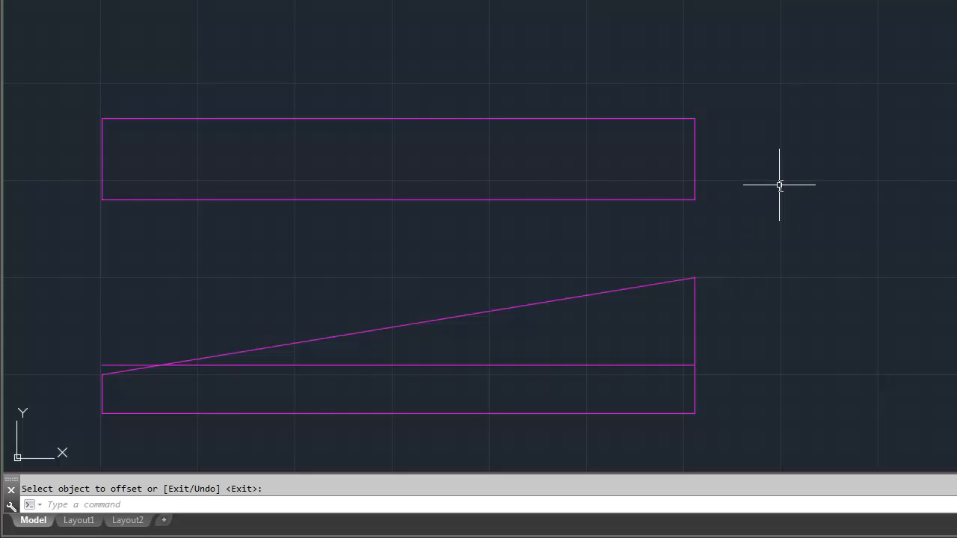
{"action": "right_click", "coordinate": [778, 185]}
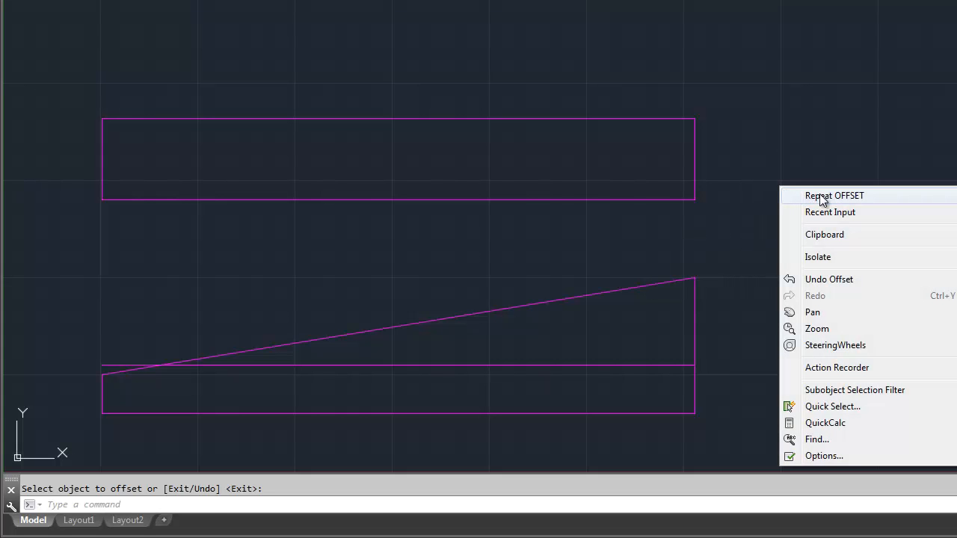
{"action": "left_click", "coordinate": [834, 194]}
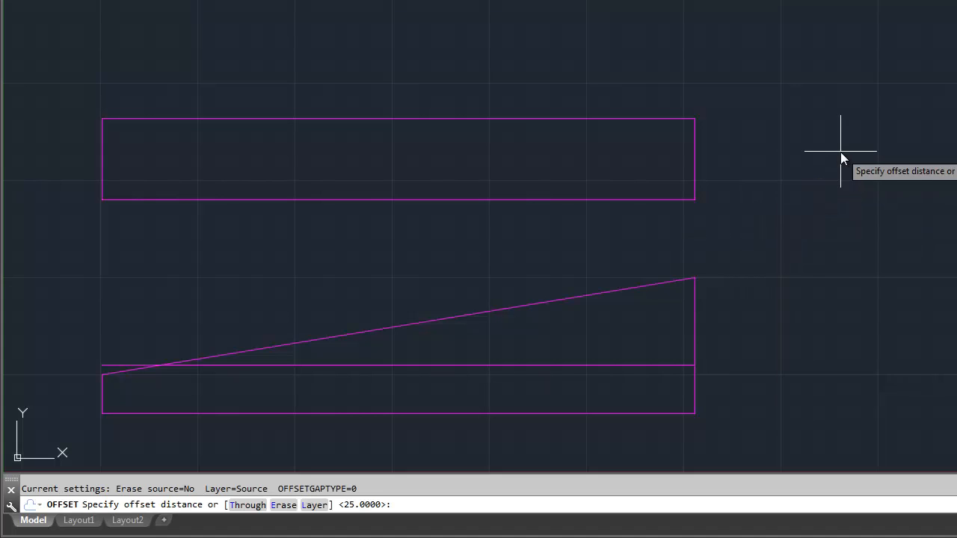
{"action": "type", "text": "20"}
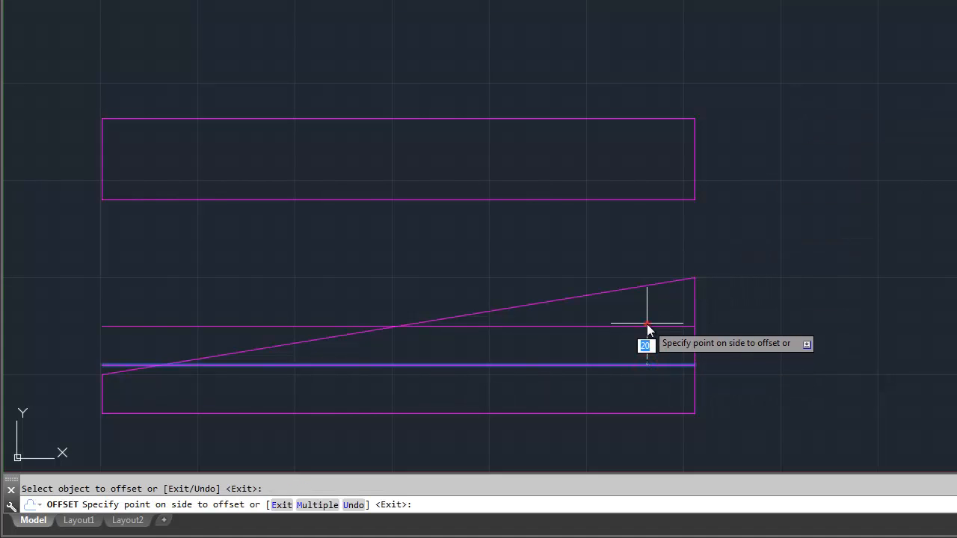
{"action": "left_click", "coordinate": [646, 329]}
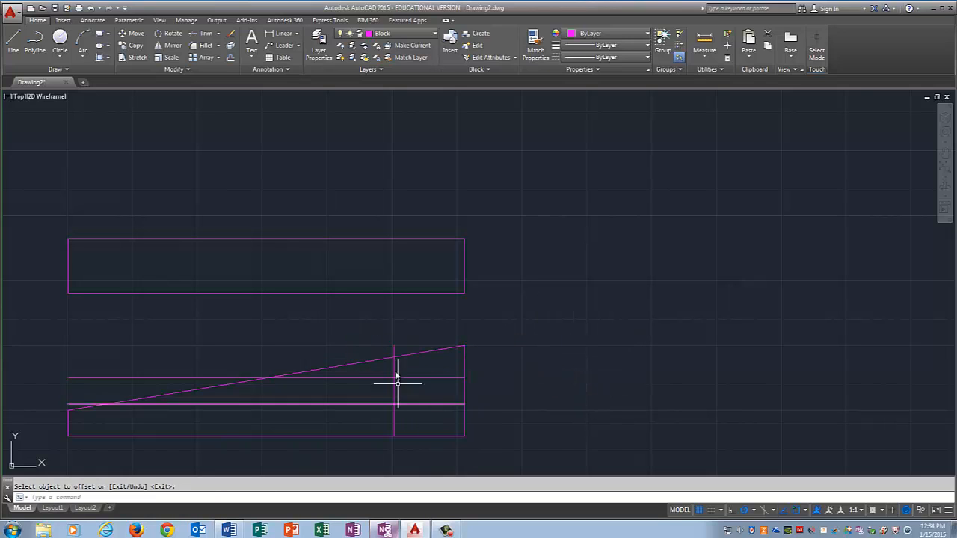
{"action": "mouse_move", "coordinate": [30, 123]}
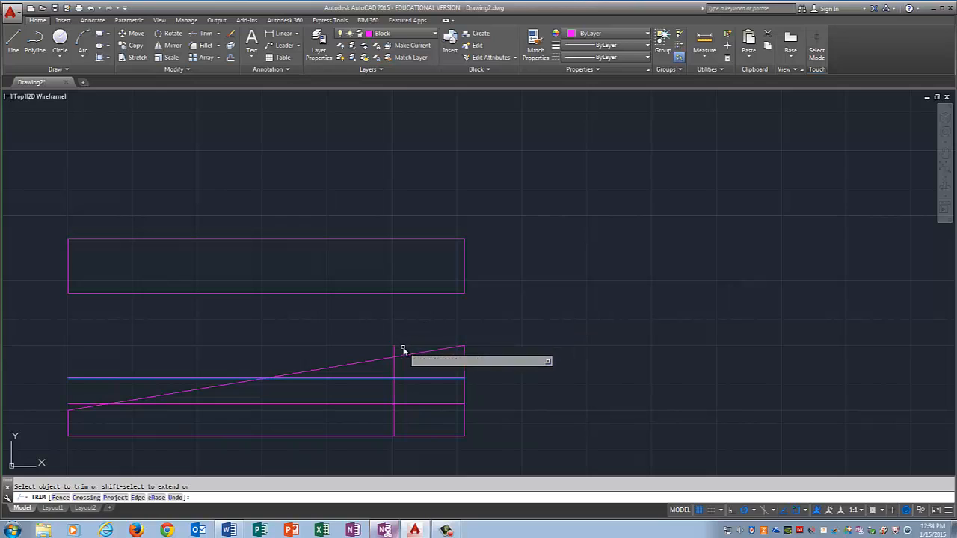
- Trim the guide-line overhangs down to a small rectangular hole at the wedge's tall end
{"action": "left_click", "coordinate": [393, 369]}
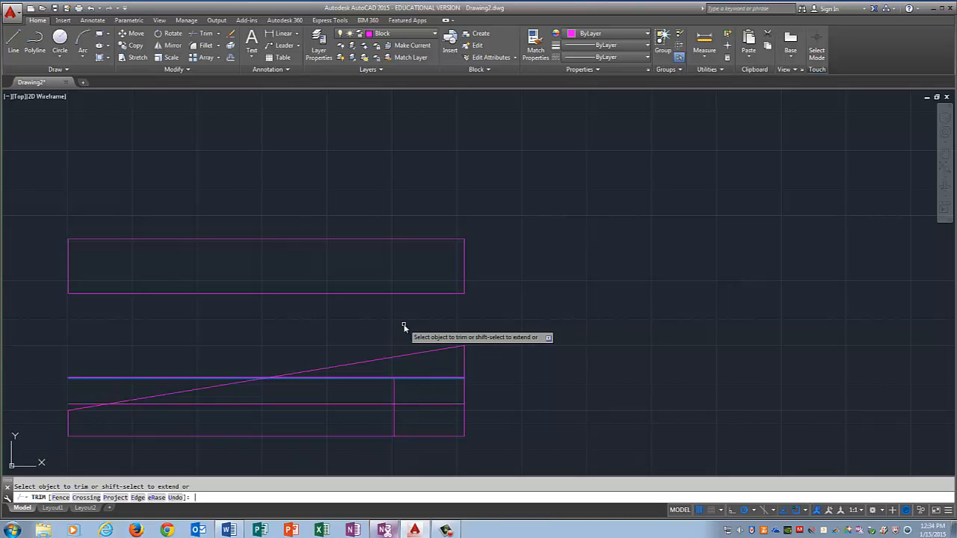
{"action": "right_click", "coordinate": [403, 326]}
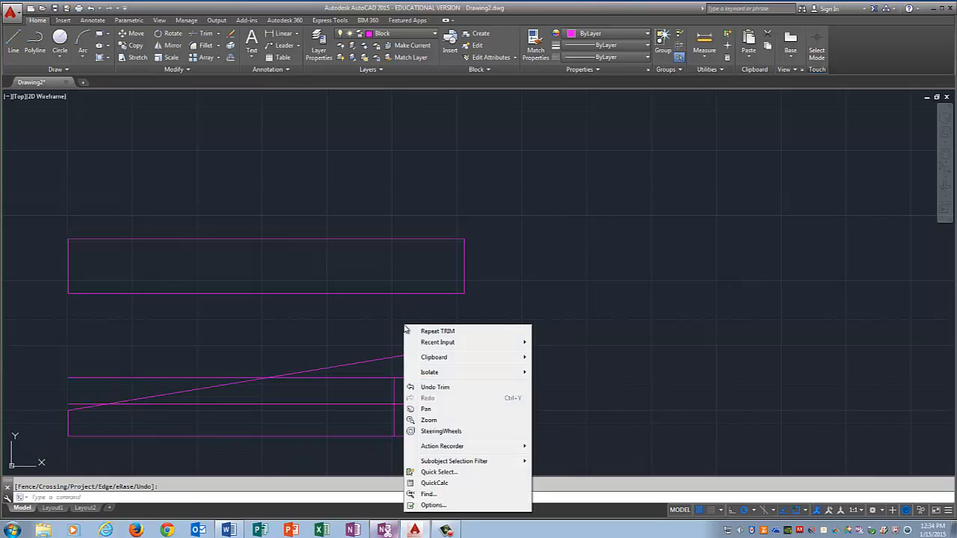
{"action": "mouse_move", "coordinate": [419, 332]}
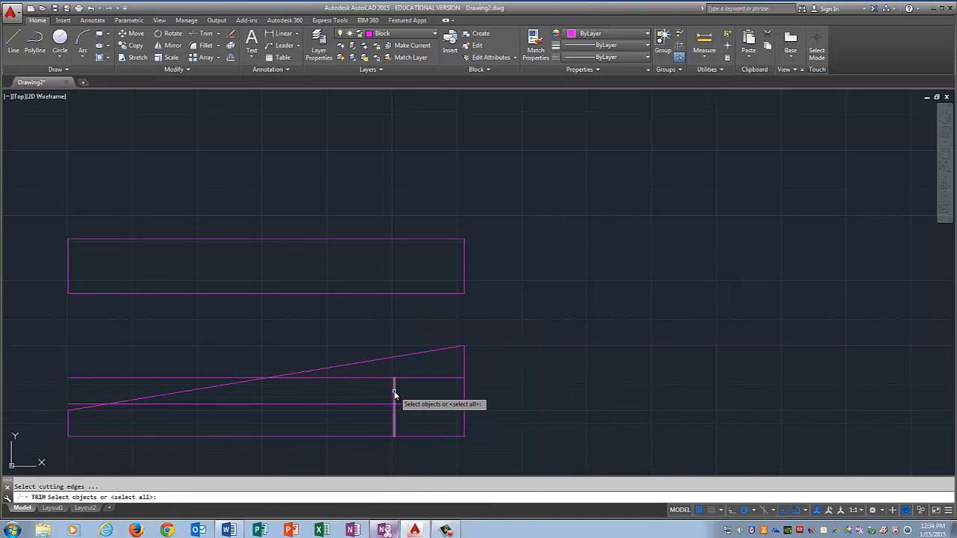
{"action": "left_click", "coordinate": [394, 396]}
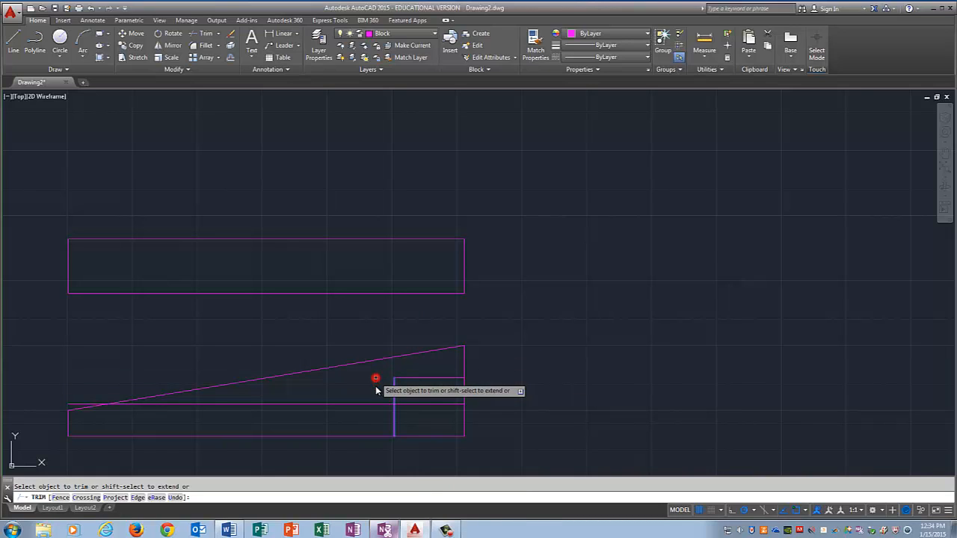
{"action": "left_click", "coordinate": [373, 379]}
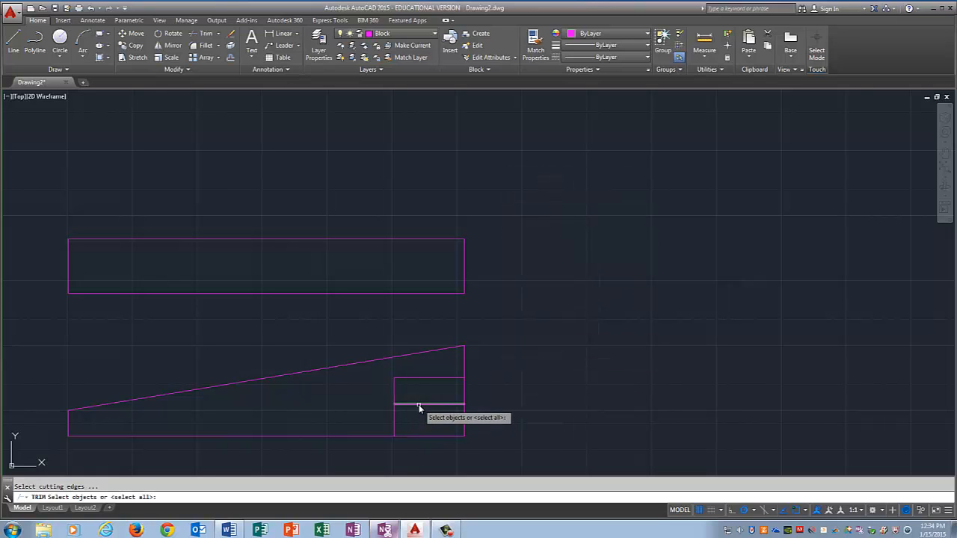
{"action": "left_click", "coordinate": [419, 408]}
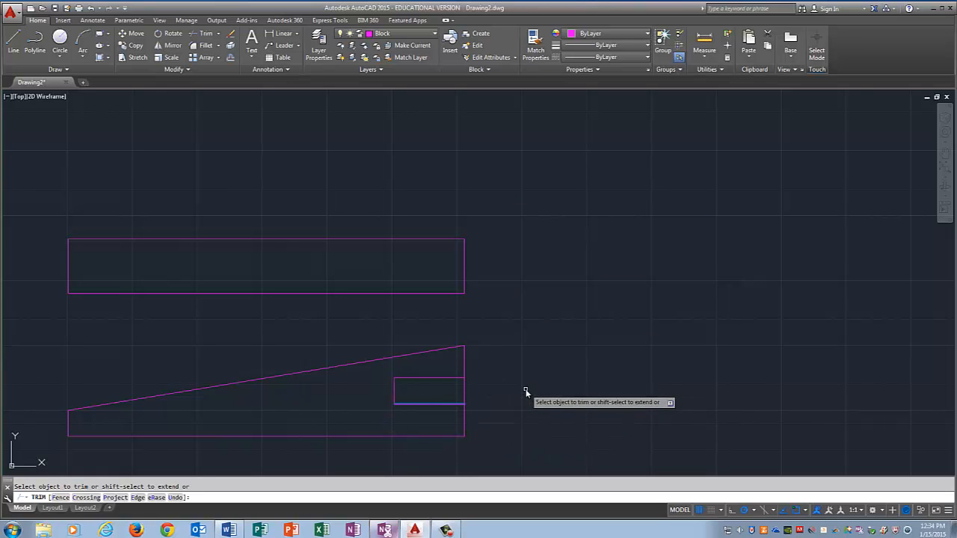
{"action": "left_click", "coordinate": [428, 407]}
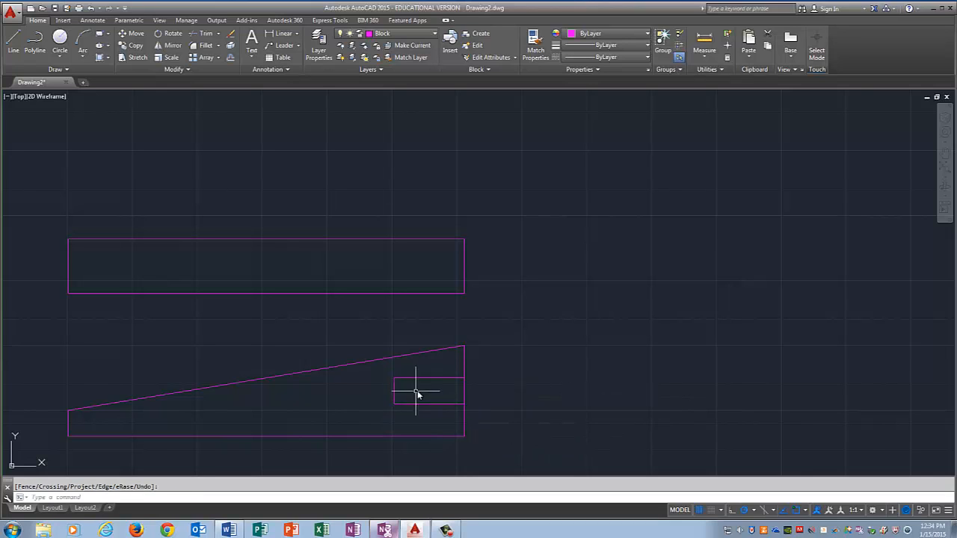
{"action": "mouse_move", "coordinate": [398, 407]}
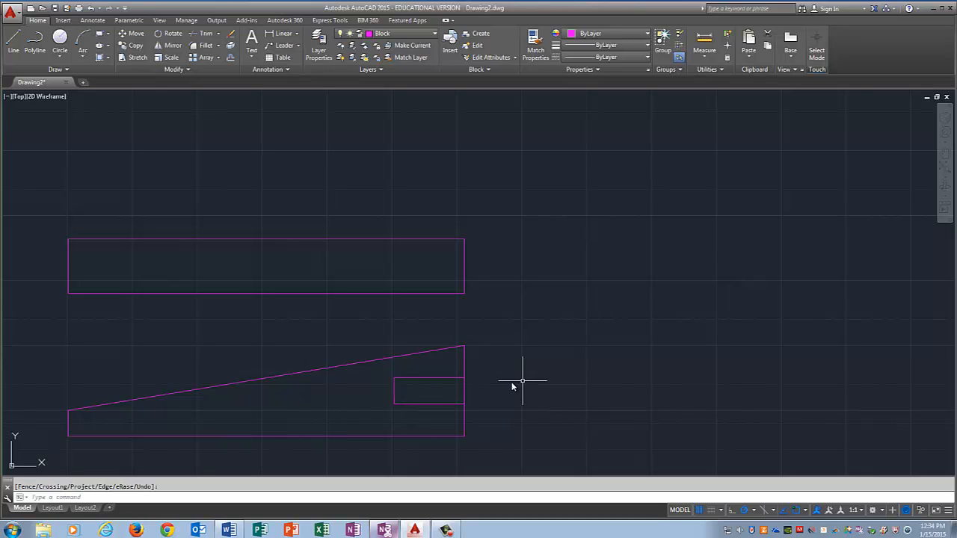
- Move the hole rectangle's lines onto the Hidden layer so they show red dashed
{"action": "left_click", "coordinate": [435, 403]}
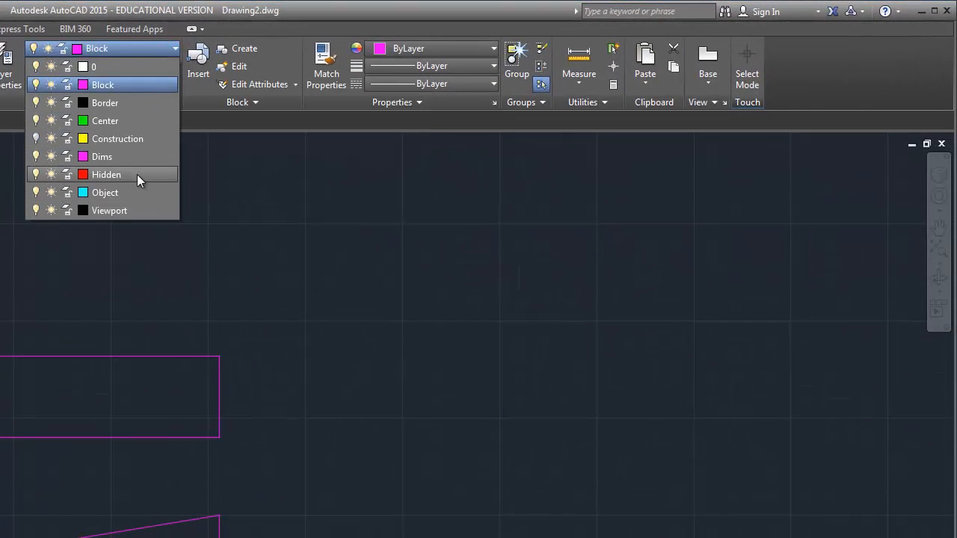
{"action": "left_click", "coordinate": [108, 173]}
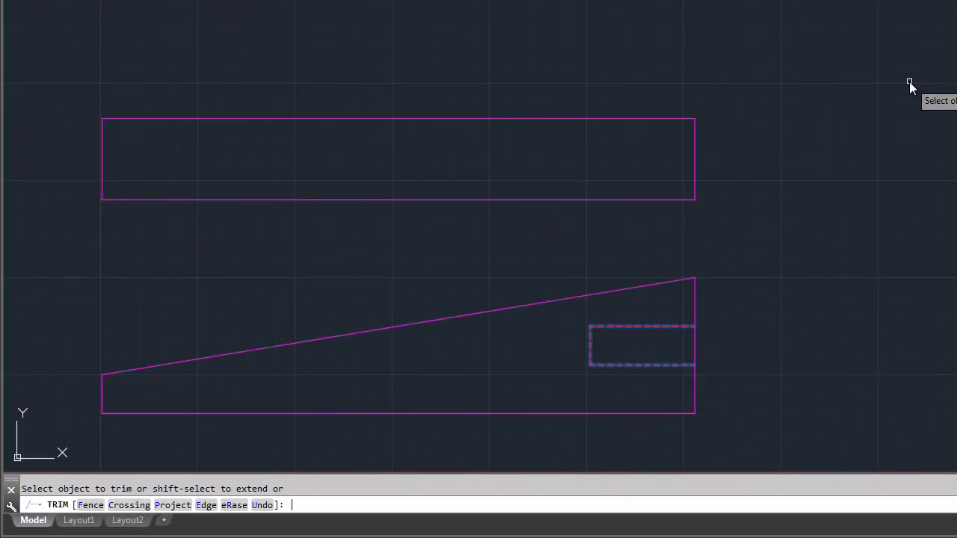
{"action": "key", "text": "Escape"}
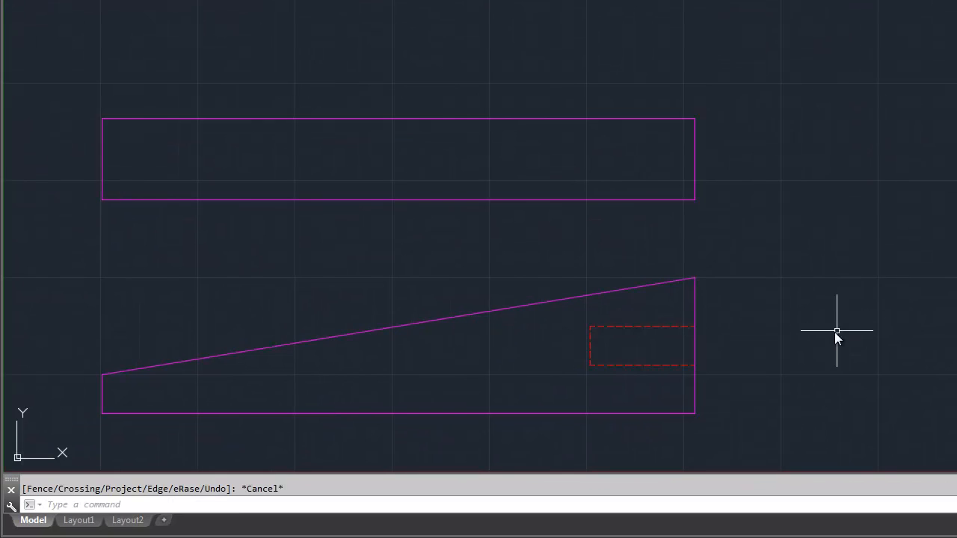
{"action": "mouse_move", "coordinate": [639, 365]}
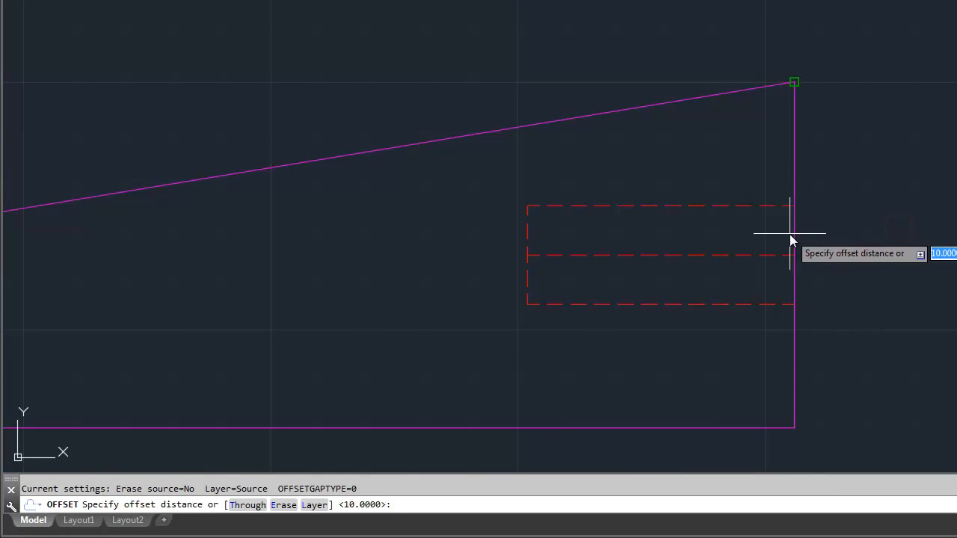
{"action": "mouse_move", "coordinate": [873, 238]}
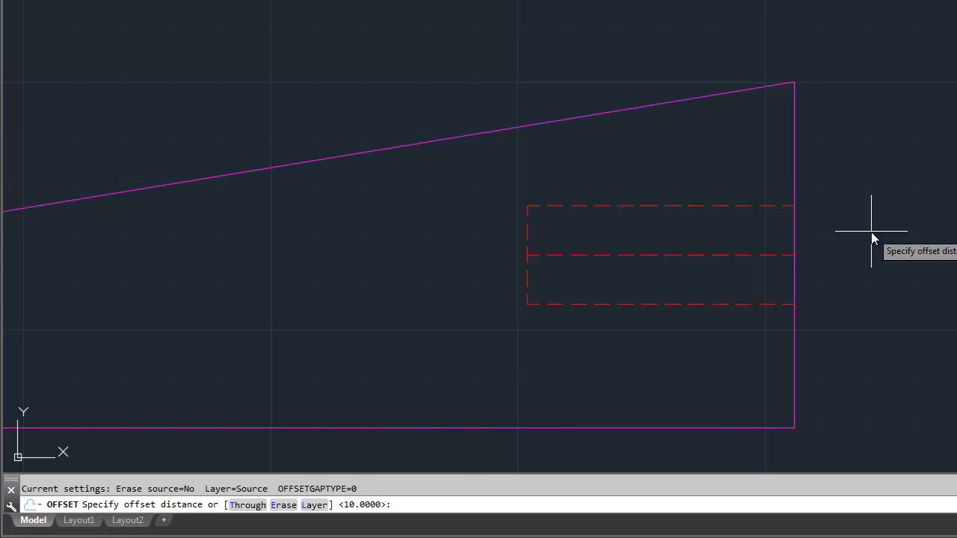
- Offset the hole's end edges outward by 3 as guides for the centre line
{"action": "type", "text": "3"}
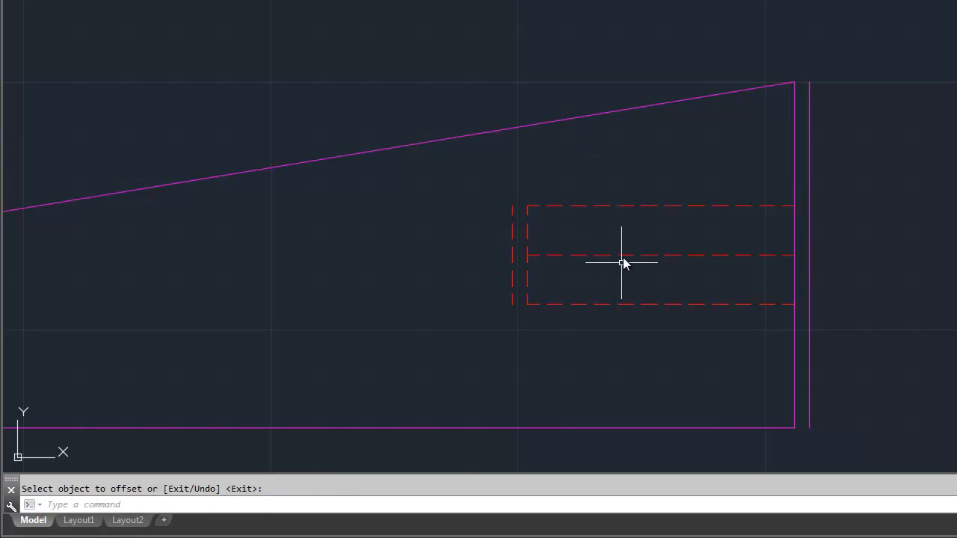
{"action": "mouse_move", "coordinate": [849, 260]}
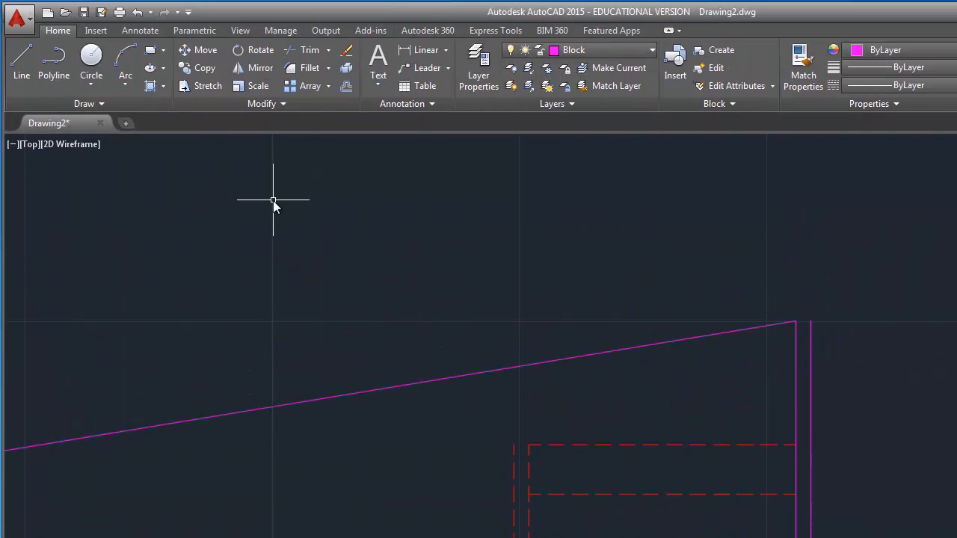
- Extend the hole's middle line both ways to the left and right guide lines
{"action": "type", "text": "Ext"}
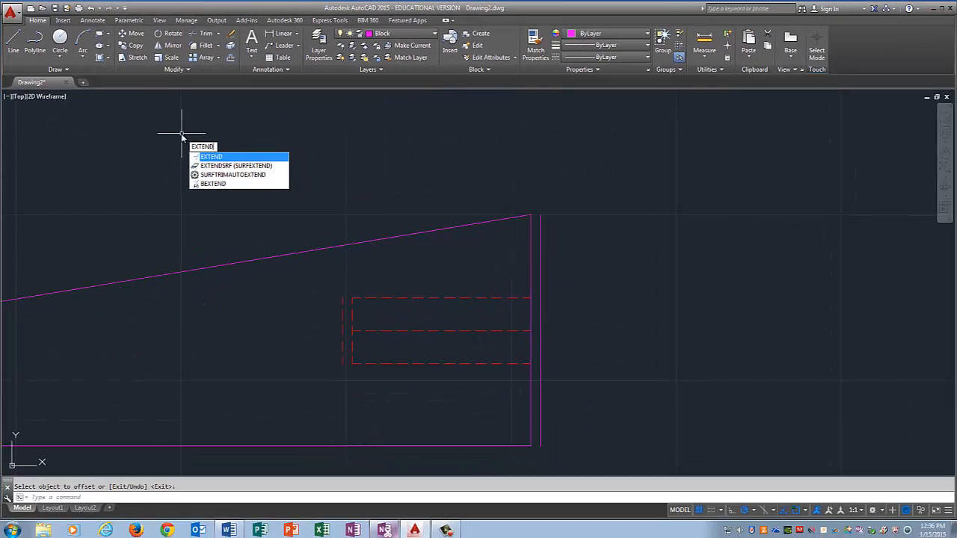
{"action": "left_click", "coordinate": [212, 157]}
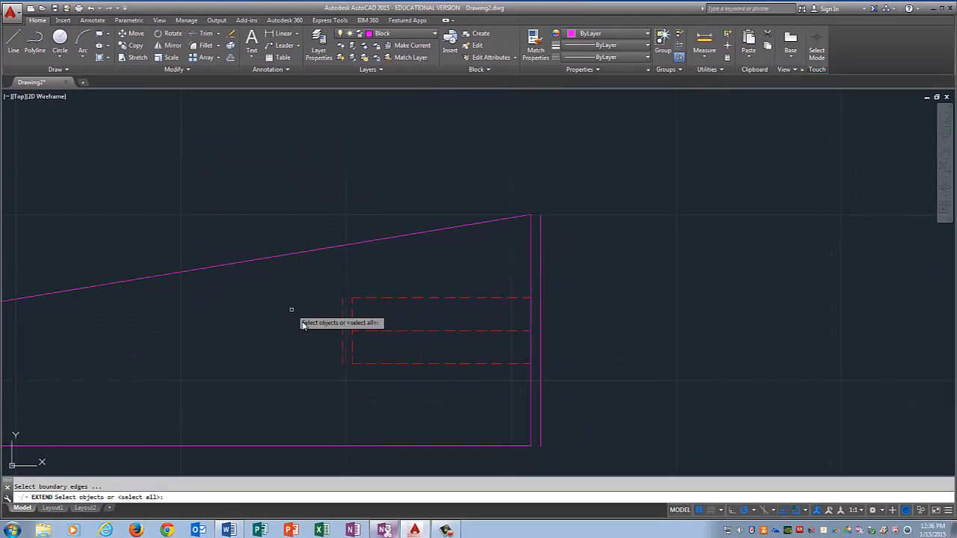
{"action": "left_click", "coordinate": [341, 345]}
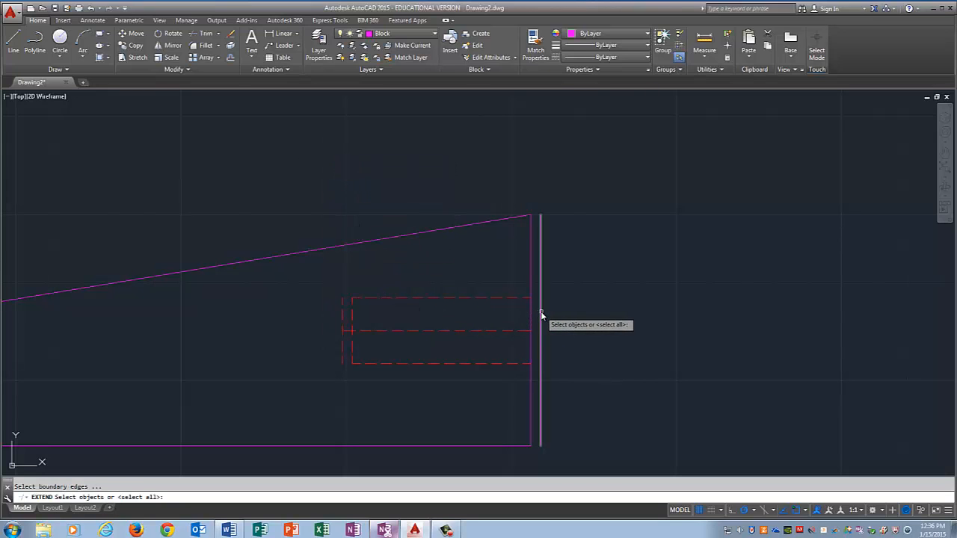
{"action": "left_click", "coordinate": [540, 323]}
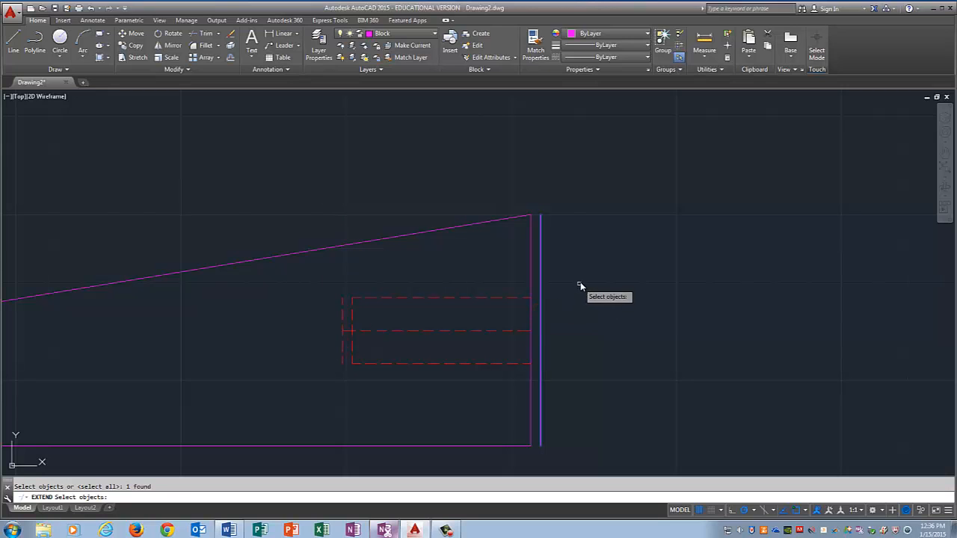
{"action": "left_click", "coordinate": [500, 332]}
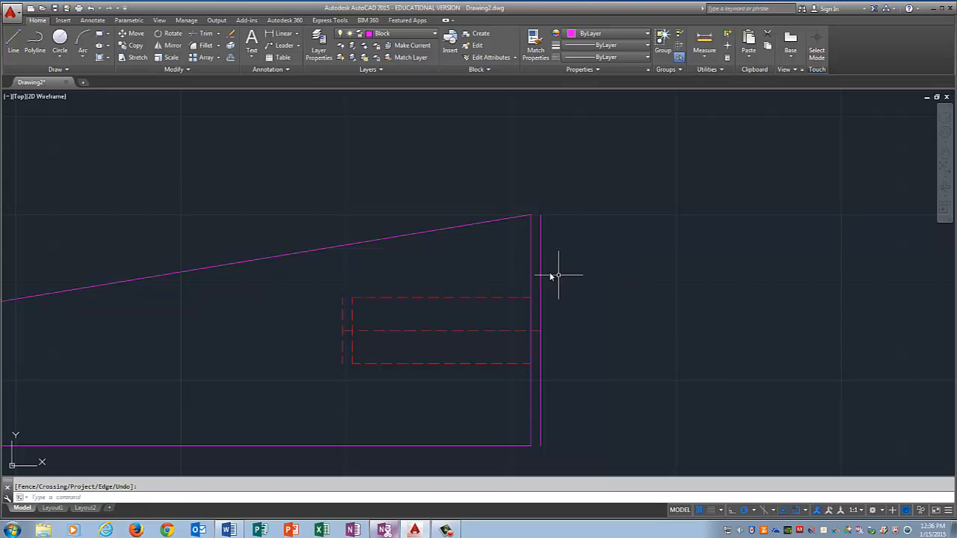
{"action": "left_click", "coordinate": [540, 272]}
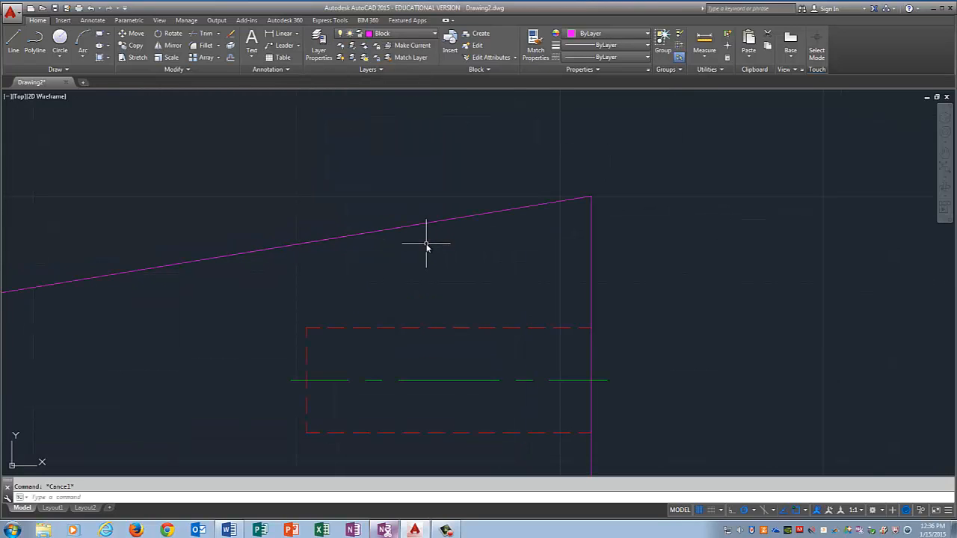
- Make Hidden current and start a vertical projection line up from the hole's edge on the wedge
{"action": "scroll", "scroll_direction": "down", "scroll_amount": 3}
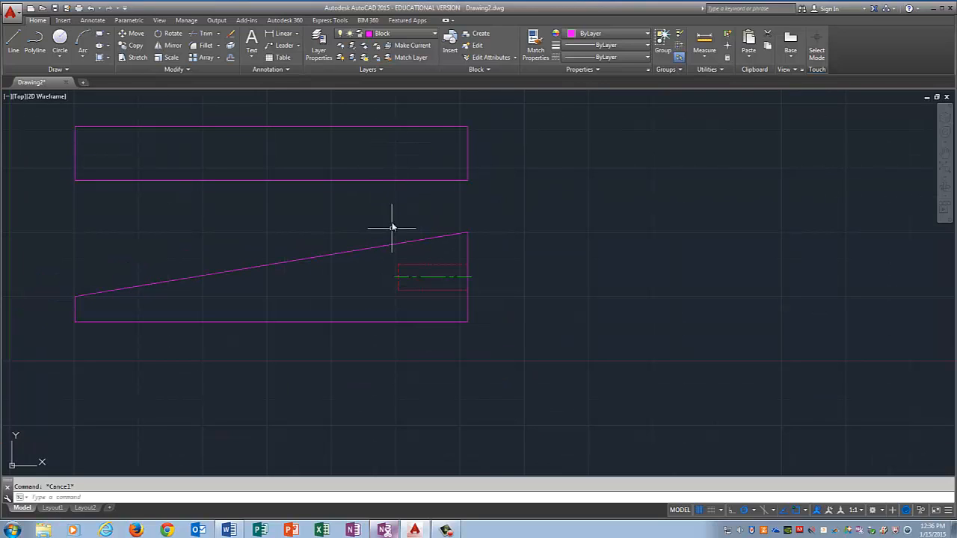
{"action": "mouse_move", "coordinate": [350, 130]}
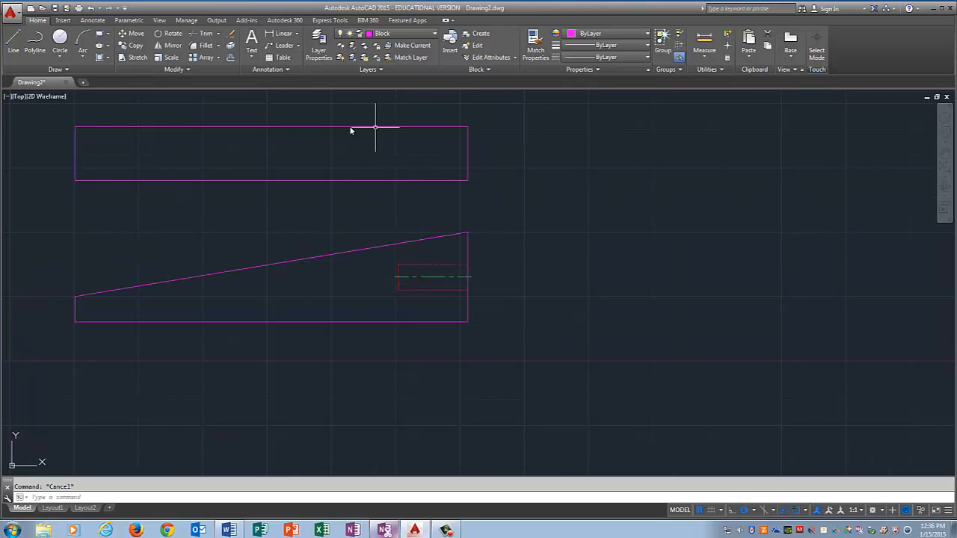
{"action": "left_click", "coordinate": [437, 34]}
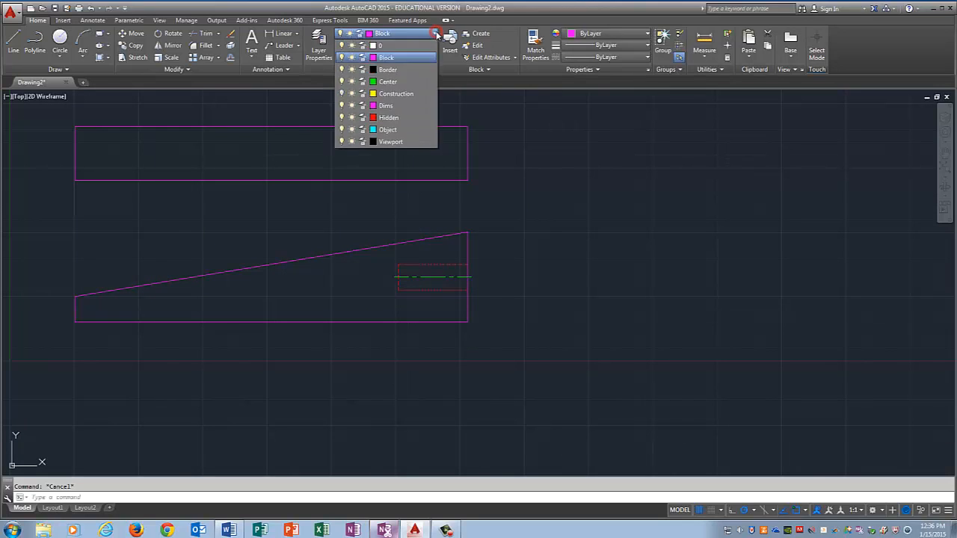
{"action": "left_click", "coordinate": [389, 116]}
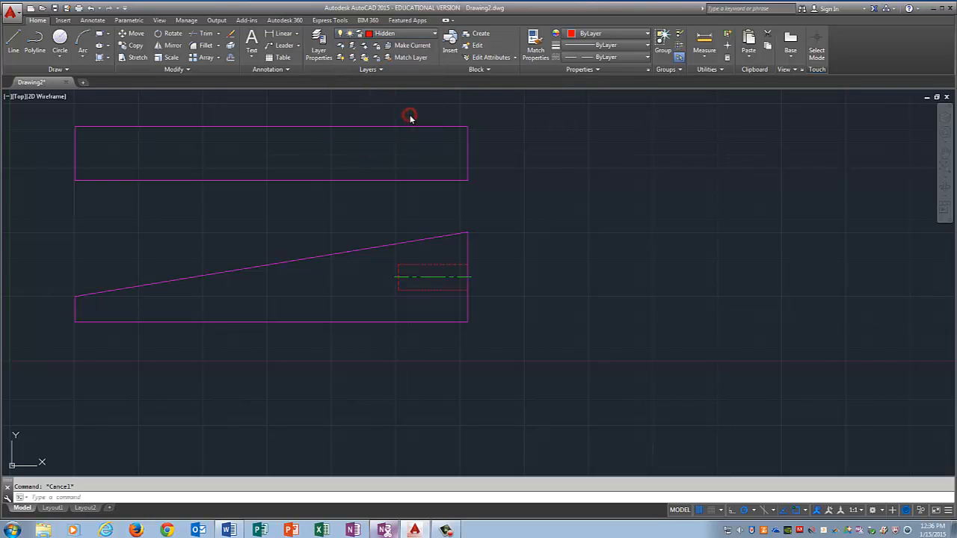
{"action": "left_click", "coordinate": [9, 36]}
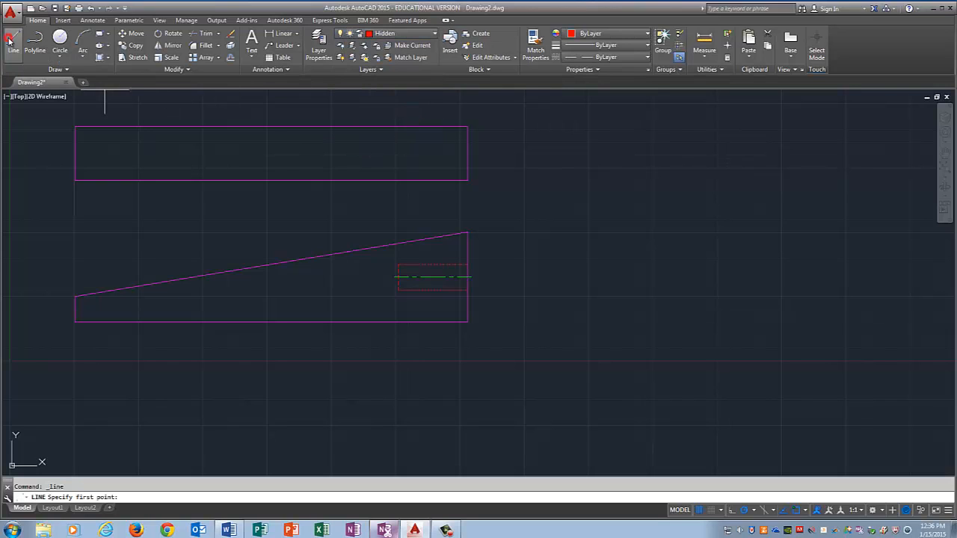
{"action": "mouse_move", "coordinate": [396, 266]}
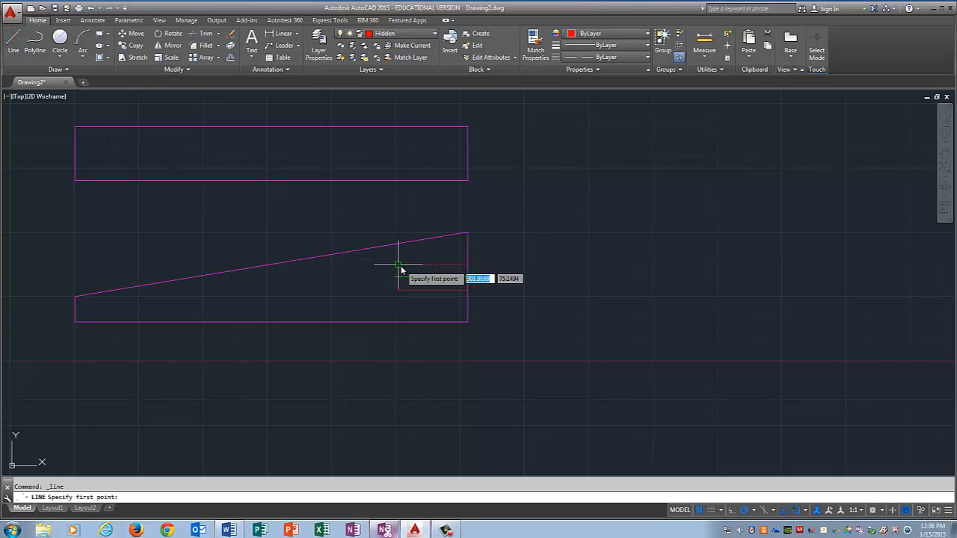
{"action": "left_click", "coordinate": [396, 266]}
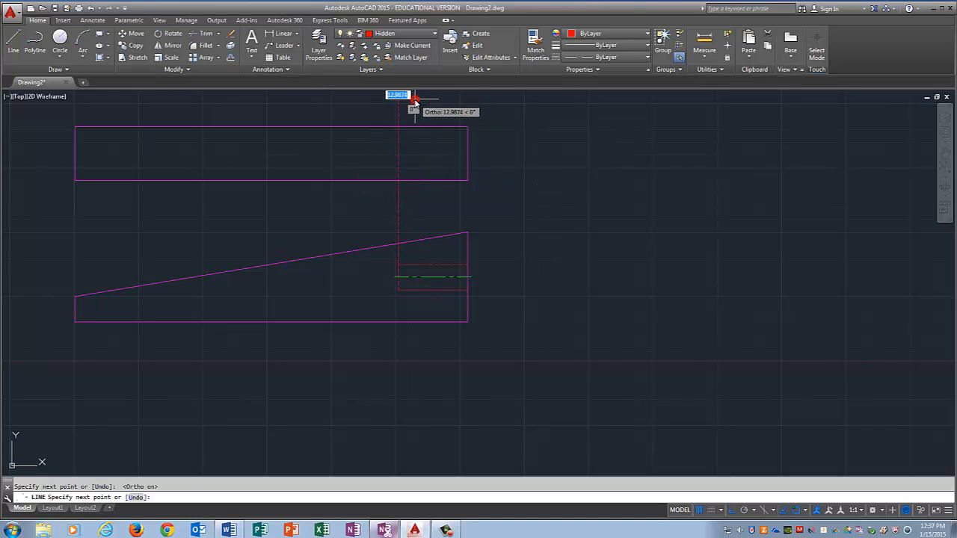
{"action": "mouse_move", "coordinate": [425, 103]}
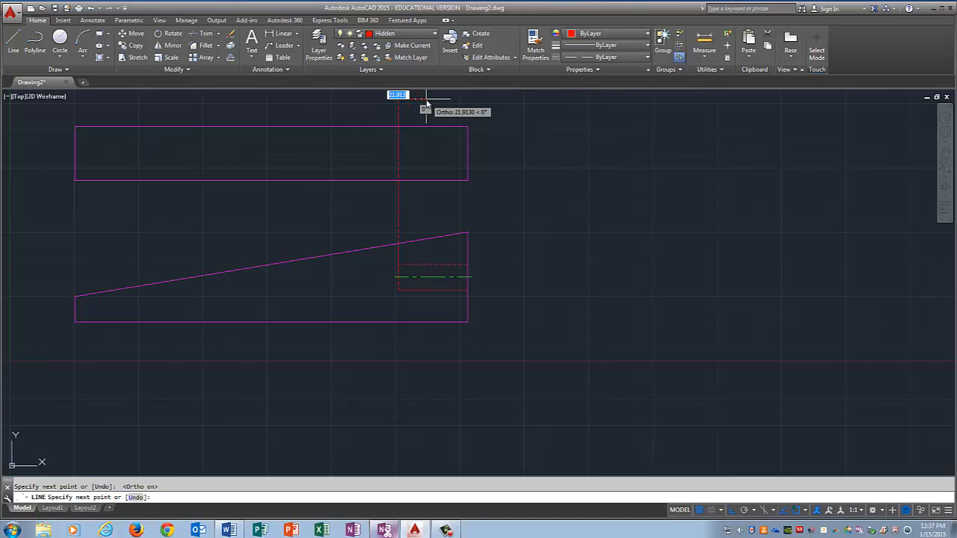
{"action": "mouse_move", "coordinate": [450, 102]}
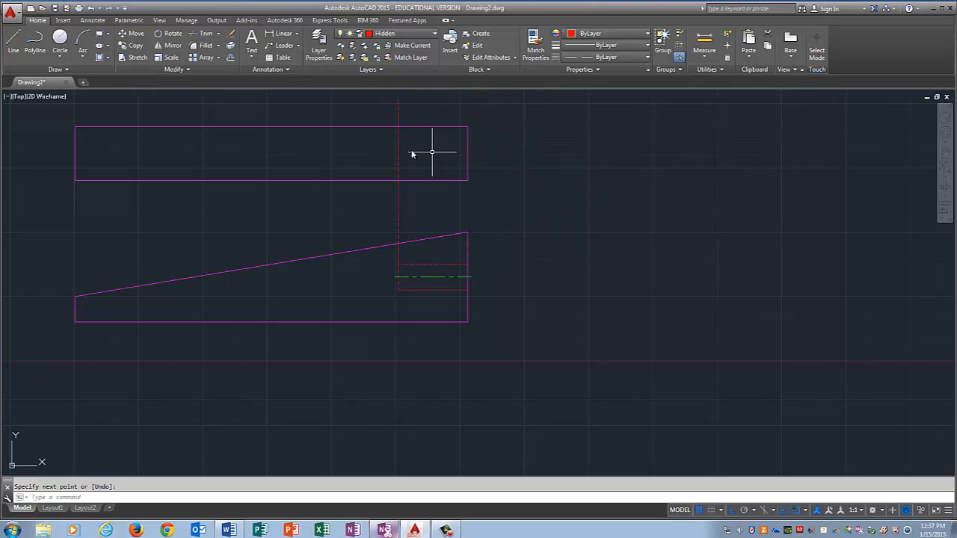
{"action": "mouse_move", "coordinate": [478, 154]}
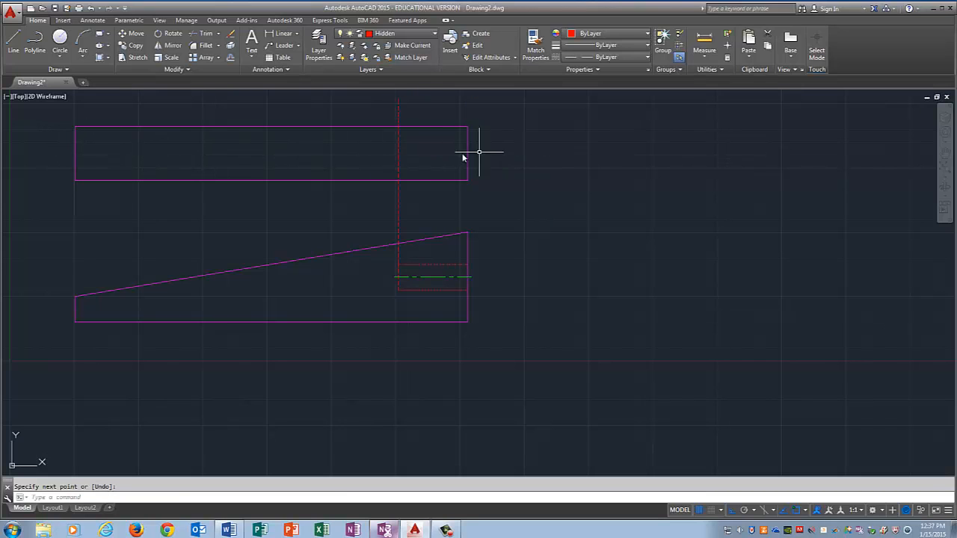
{"action": "mouse_move", "coordinate": [410, 155]}
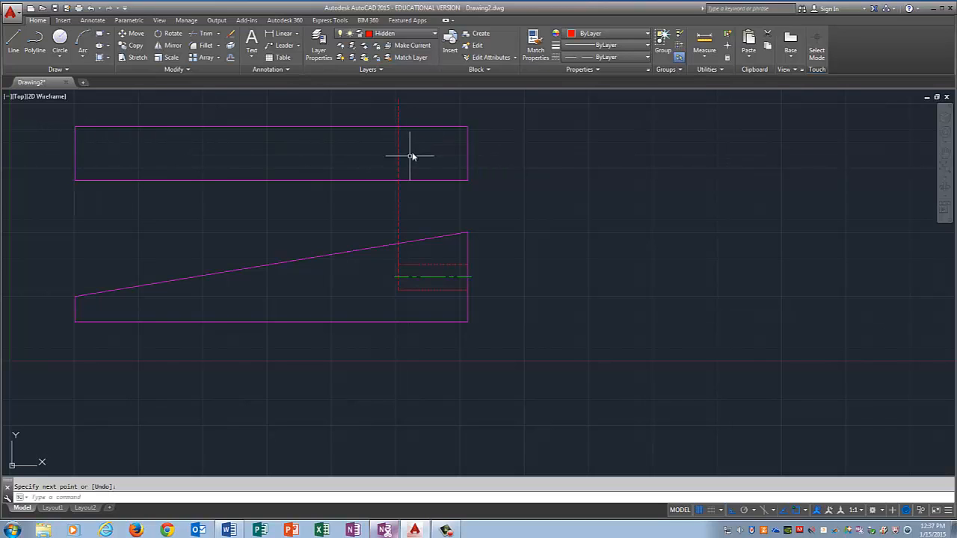
{"action": "mouse_move", "coordinate": [693, 420]}
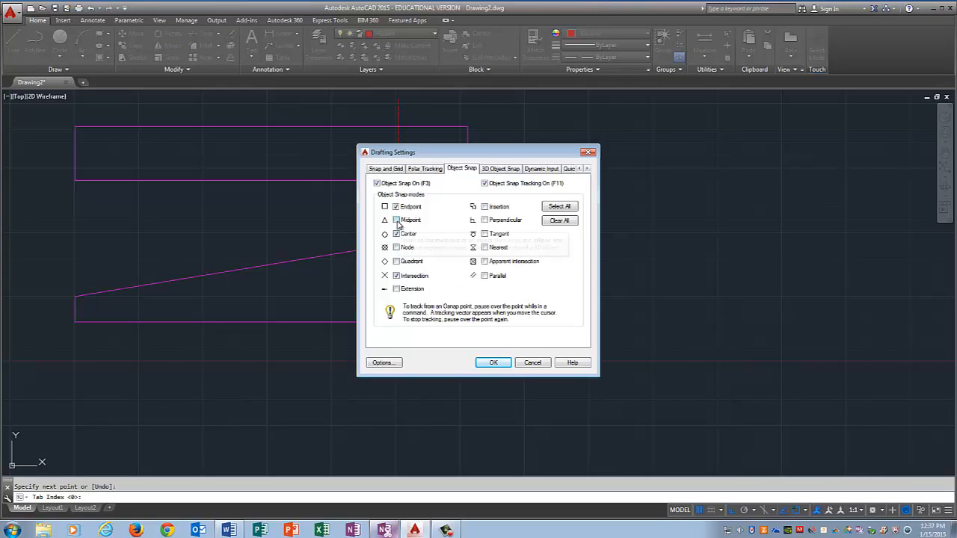
- Enable Midpoint object snap and make the Center layer current
{"action": "left_click", "coordinate": [394, 218]}
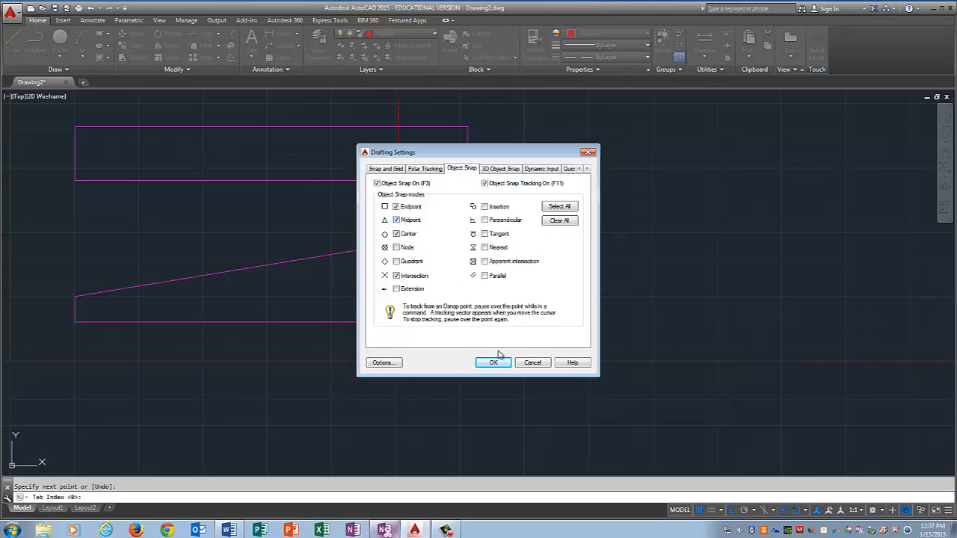
{"action": "left_click", "coordinate": [494, 363]}
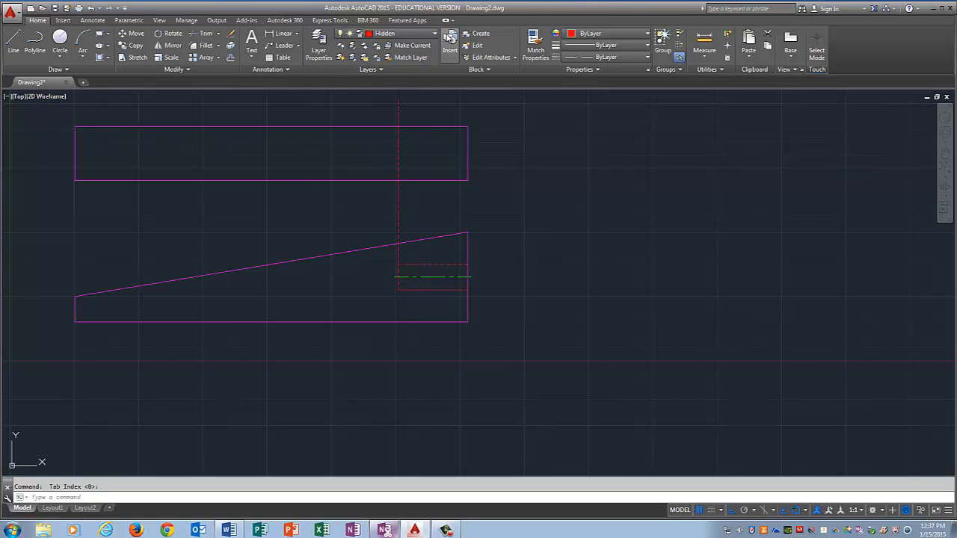
{"action": "left_click", "coordinate": [433, 33]}
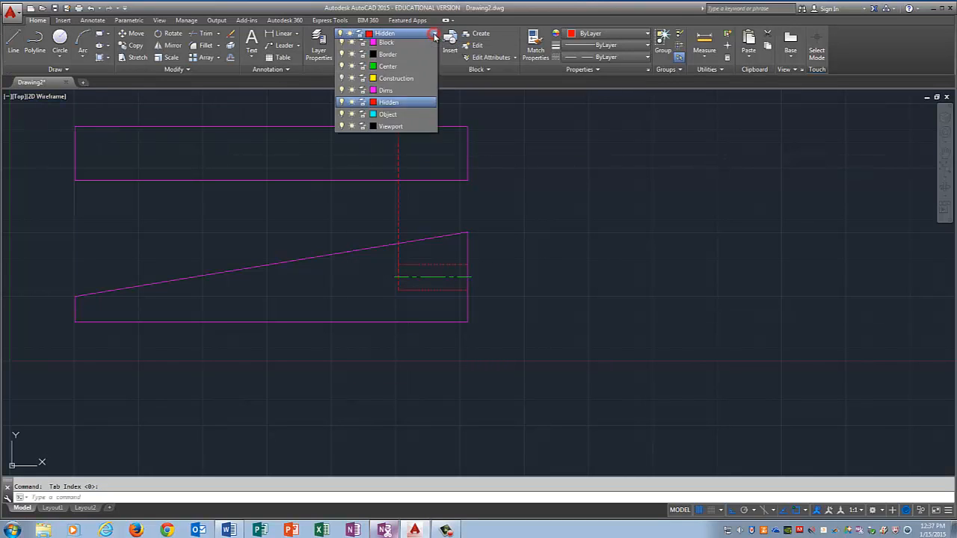
{"action": "left_click", "coordinate": [386, 66]}
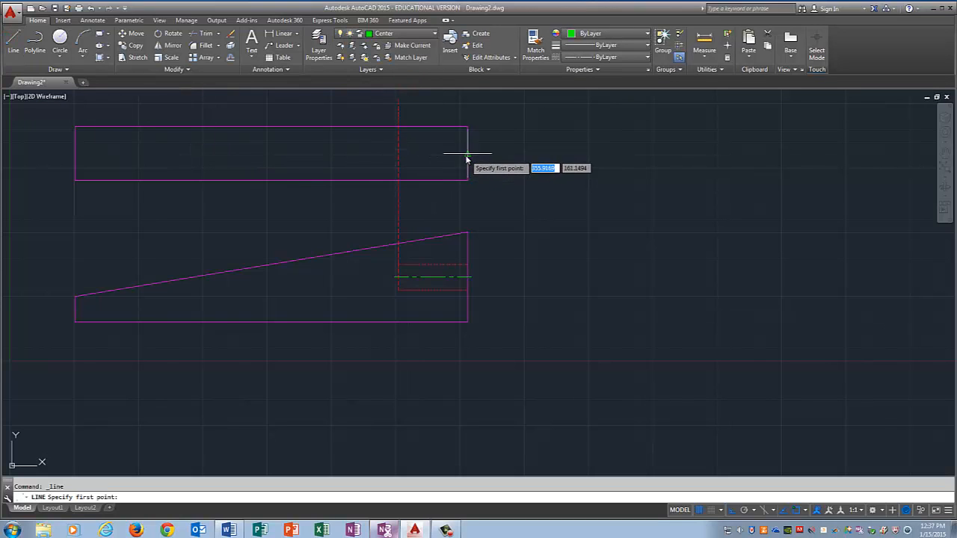
{"action": "mouse_move", "coordinate": [477, 152]}
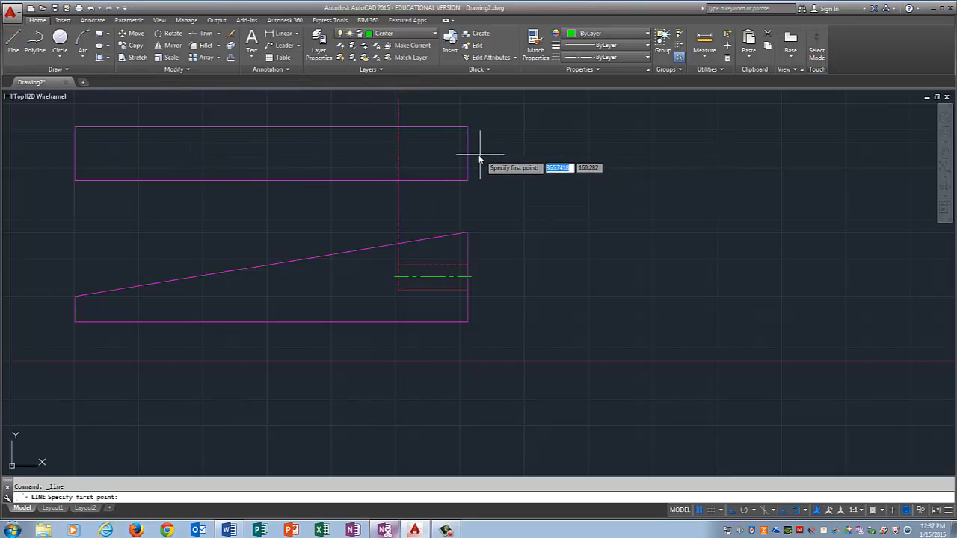
{"action": "mouse_move", "coordinate": [466, 152]}
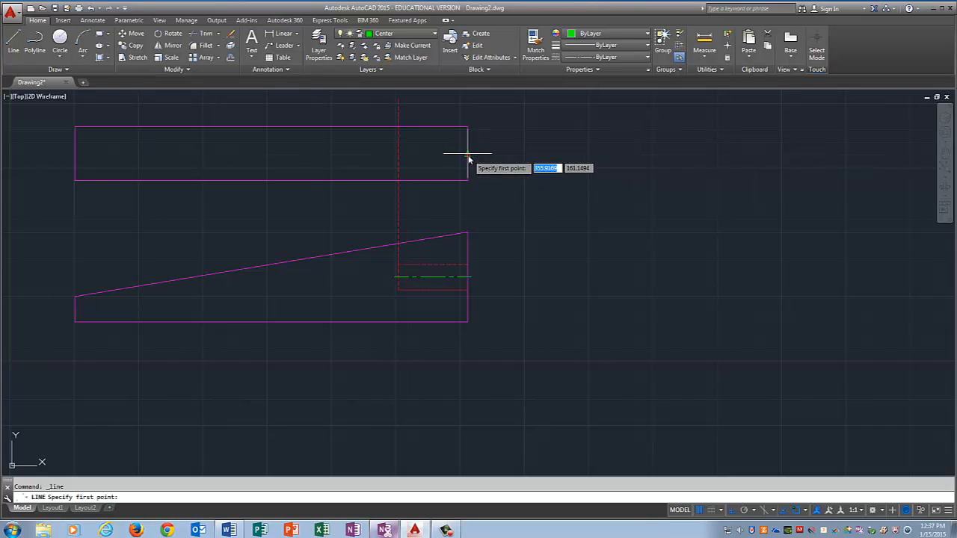
- Draw a horizontal centre line across the top-view rectangle from the right edge's midpoint
{"action": "left_click", "coordinate": [469, 152]}
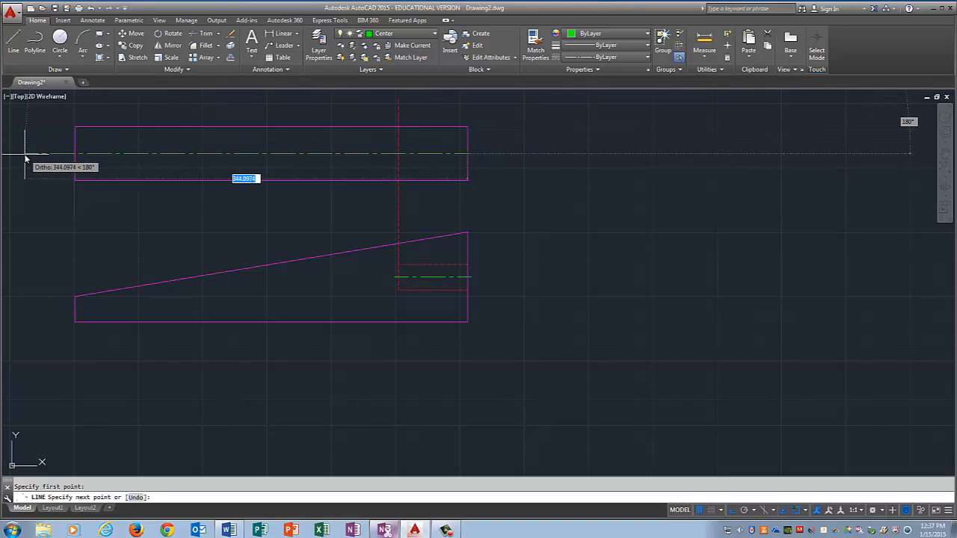
{"action": "right_click", "coordinate": [27, 146]}
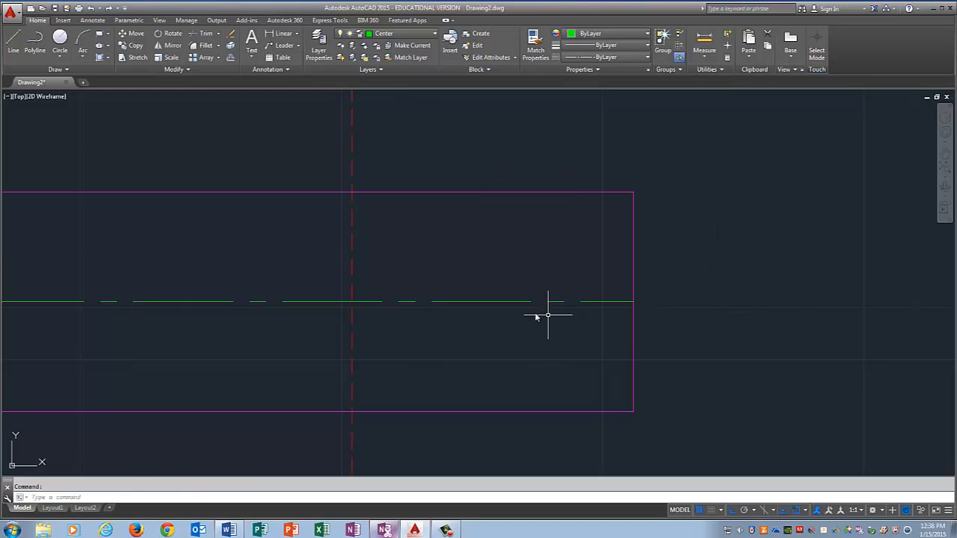
{"action": "mouse_move", "coordinate": [526, 276]}
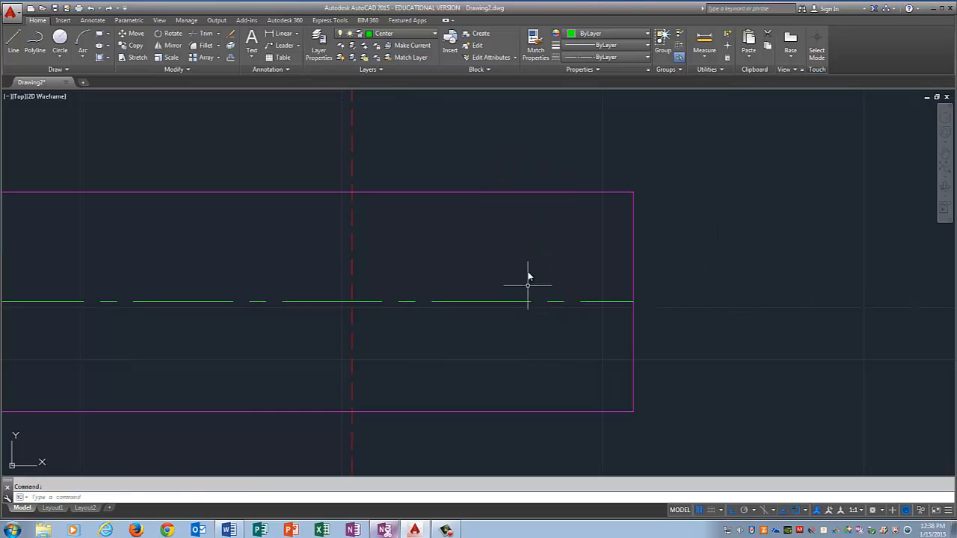
{"action": "mouse_move", "coordinate": [526, 224]}
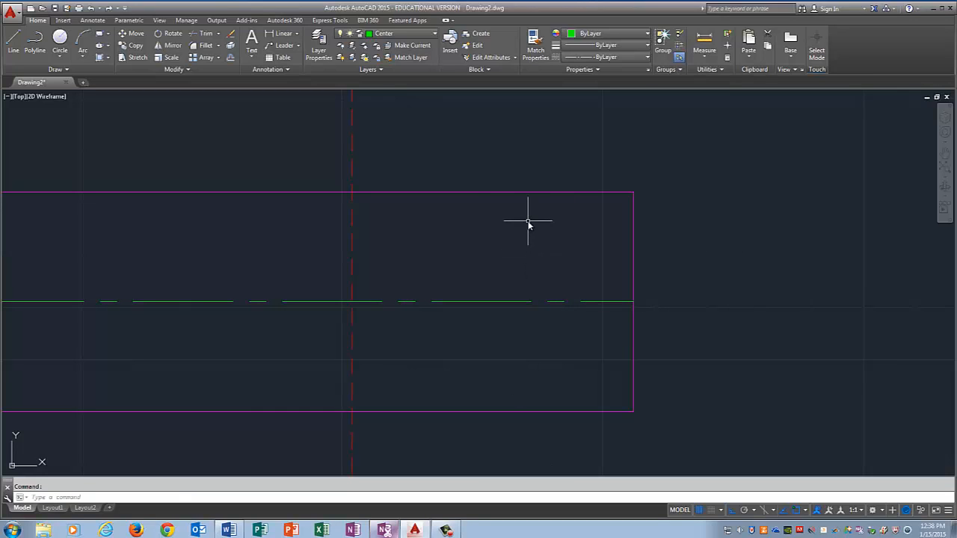
- Offset the center line above and below to create the hole's two hidden dashed lines
{"action": "type", "text": "OFFSET"}
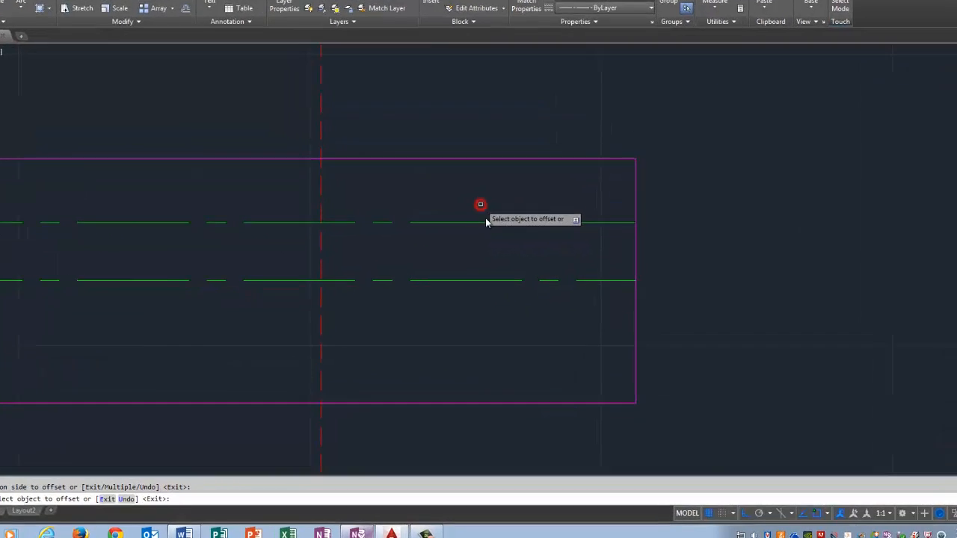
{"action": "left_click", "coordinate": [480, 221]}
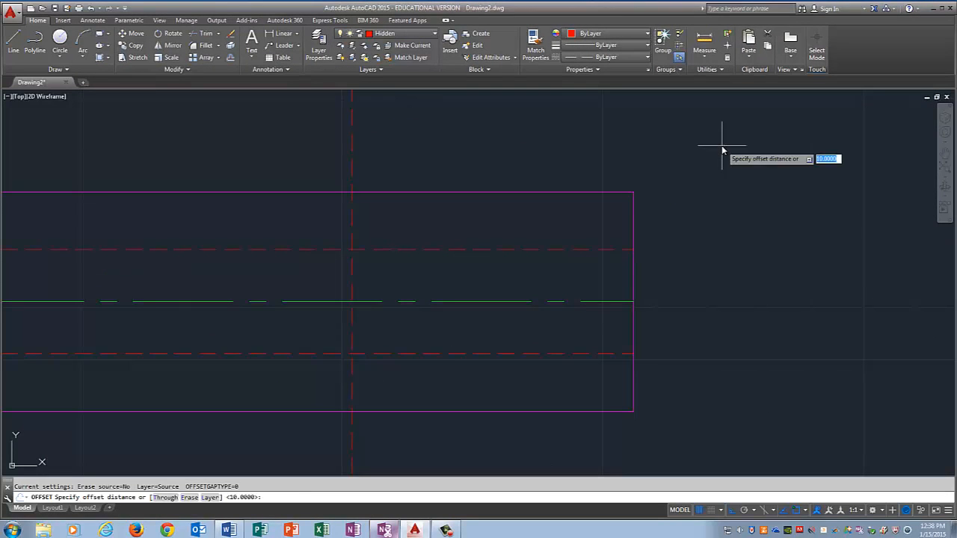
{"action": "mouse_move", "coordinate": [407, 157]}
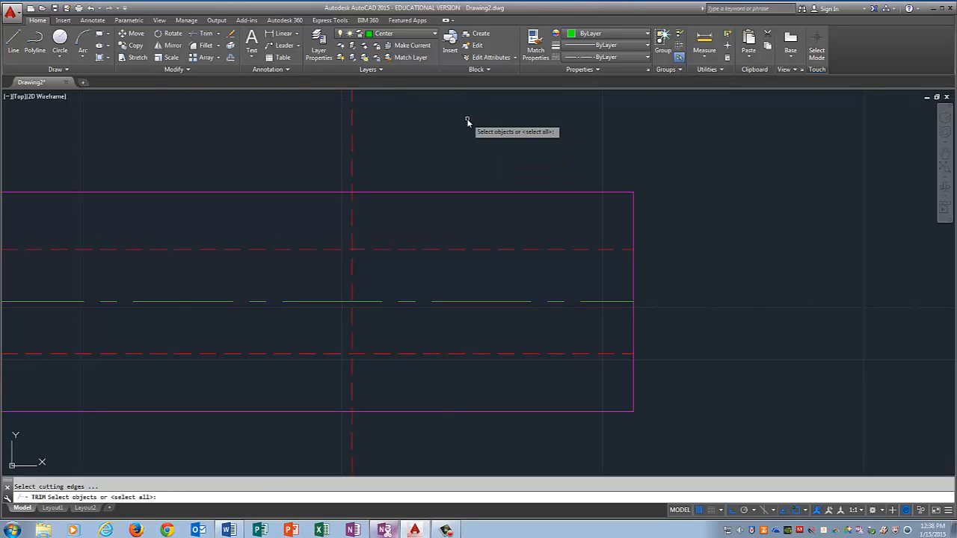
- Trim the hidden lines and center line back to the projection line, then shorten the projection line between them
{"action": "left_click", "coordinate": [346, 248]}
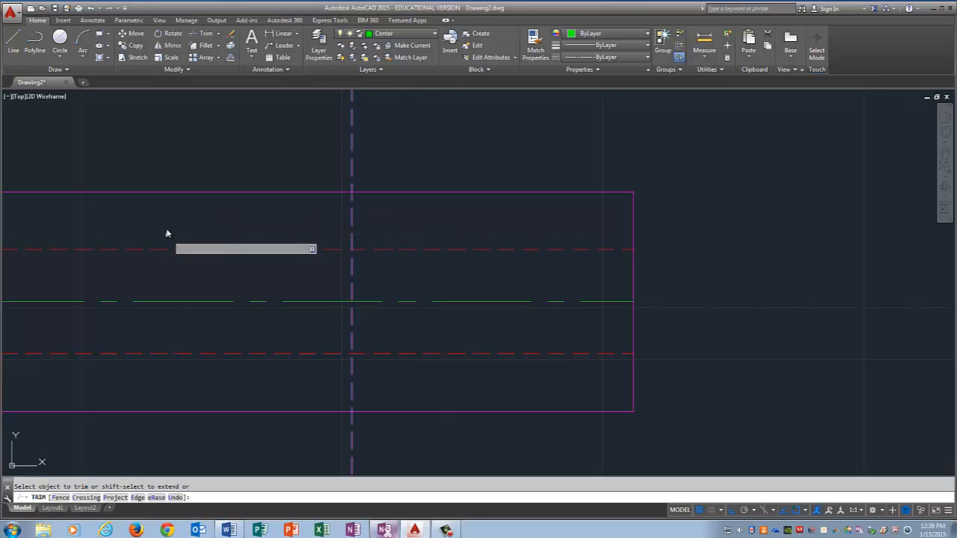
{"action": "mouse_move", "coordinate": [164, 224]}
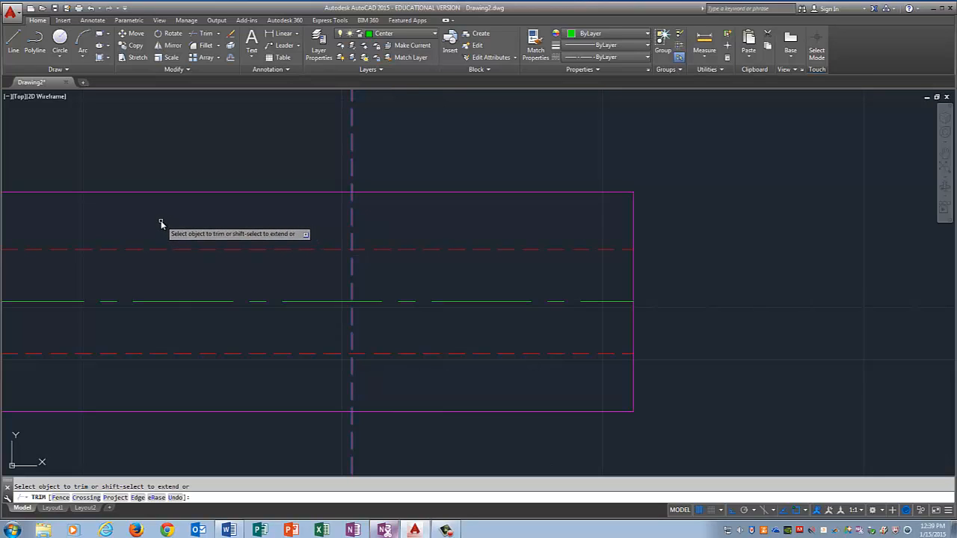
{"action": "left_click", "coordinate": [146, 218]}
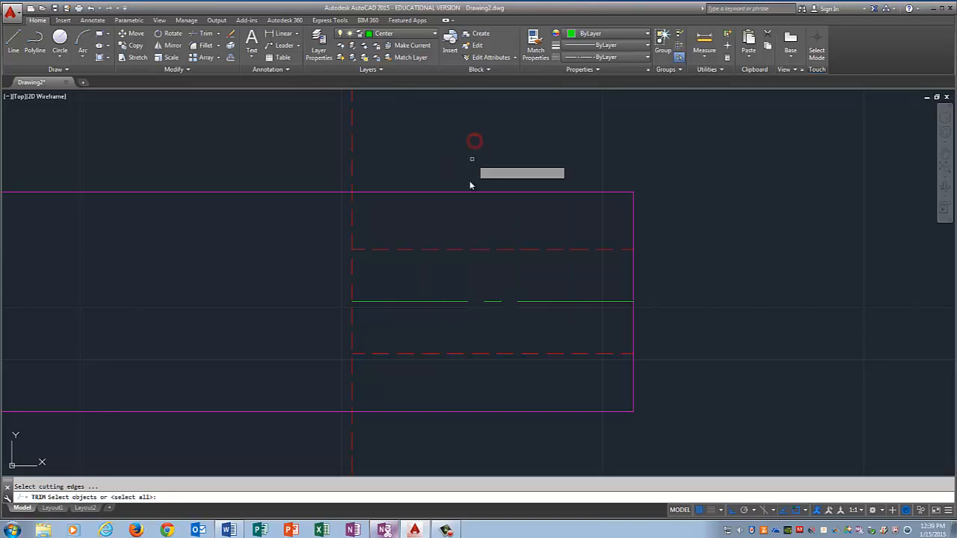
{"action": "left_click", "coordinate": [491, 250]}
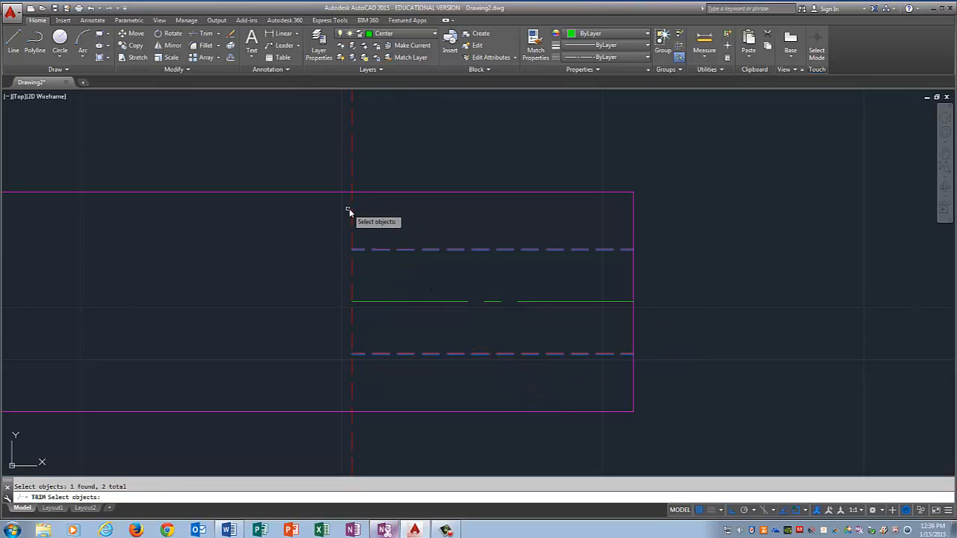
{"action": "mouse_move", "coordinate": [721, 226]}
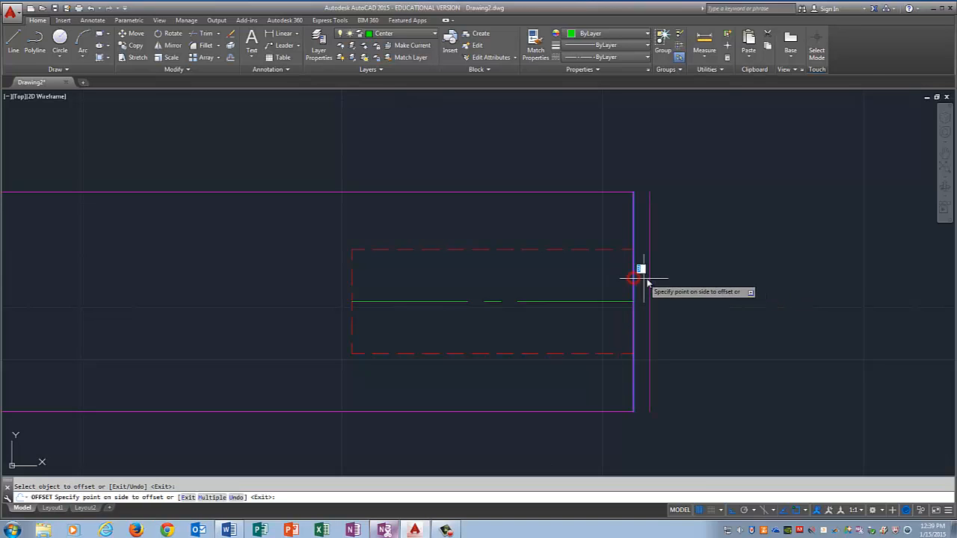
- Offset the right edge outward as a helper and extend the center line to it past the block's edge
{"action": "left_click", "coordinate": [631, 278]}
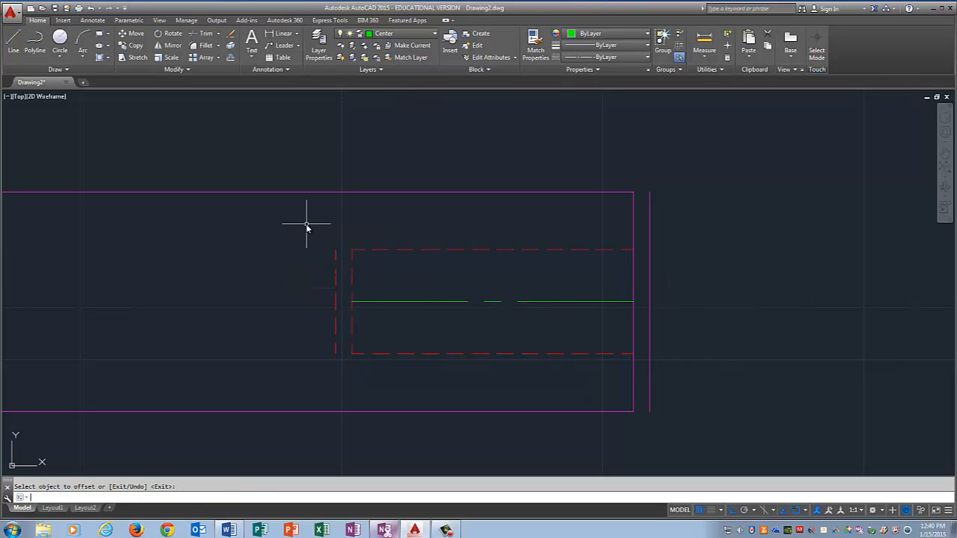
{"action": "type", "text": "EXTEND"}
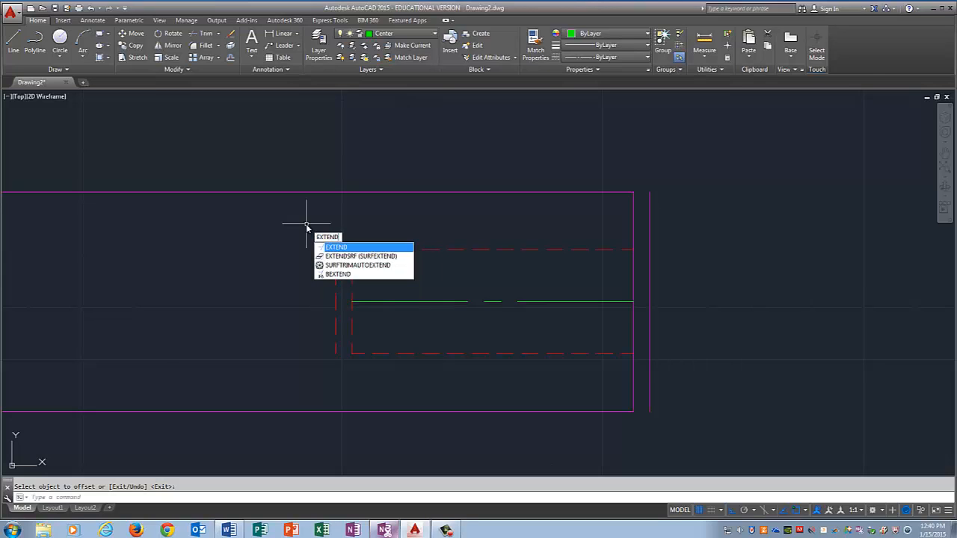
{"action": "left_click", "coordinate": [335, 247]}
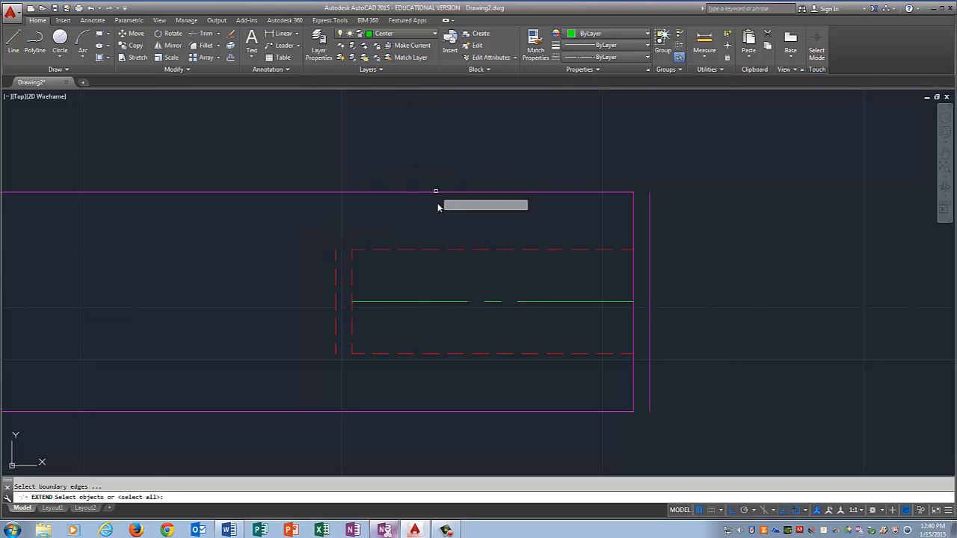
{"action": "mouse_move", "coordinate": [334, 278]}
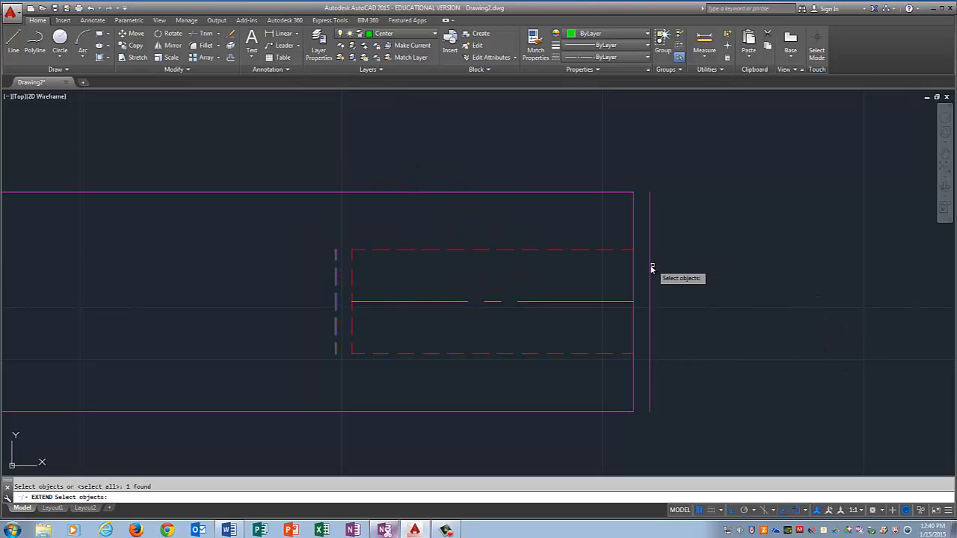
{"action": "left_click", "coordinate": [649, 266]}
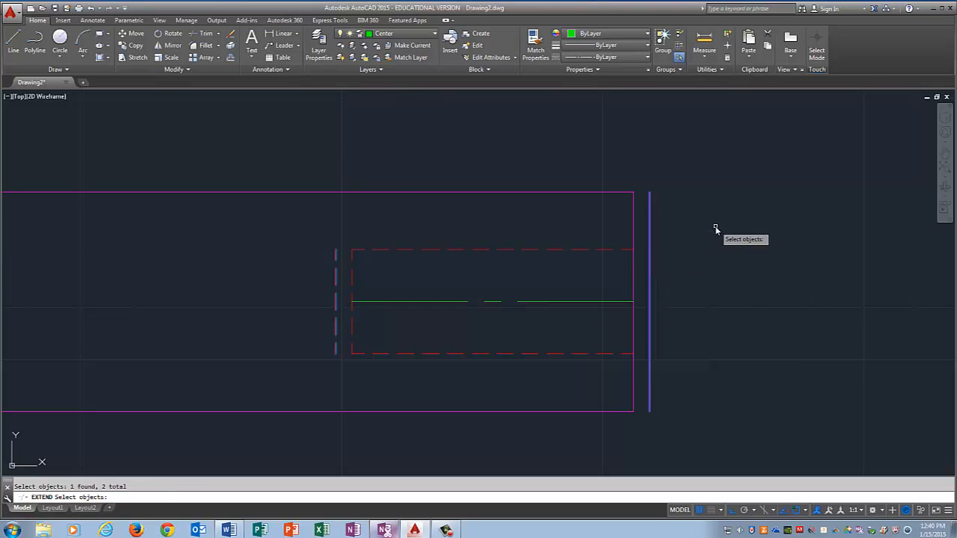
{"action": "left_click", "coordinate": [582, 302]}
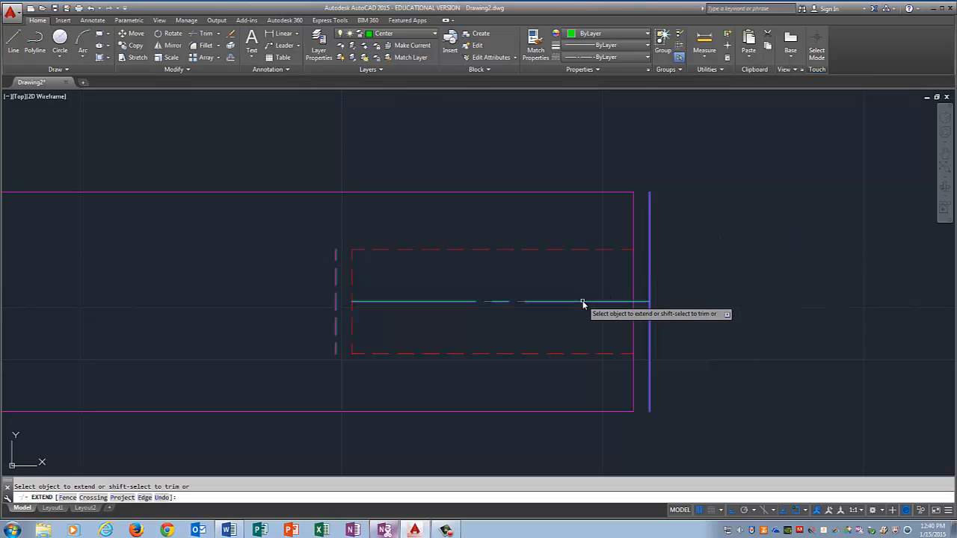
{"action": "left_click", "coordinate": [581, 301]}
{"action": "type", "text": "all"}
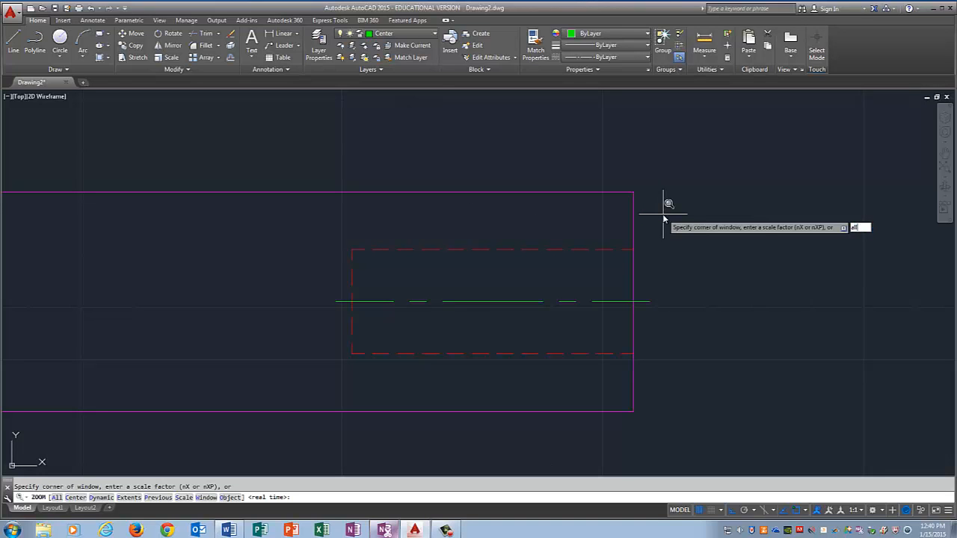
- Zoom to show the whole drawing with both views together
{"action": "key", "text": "Enter"}
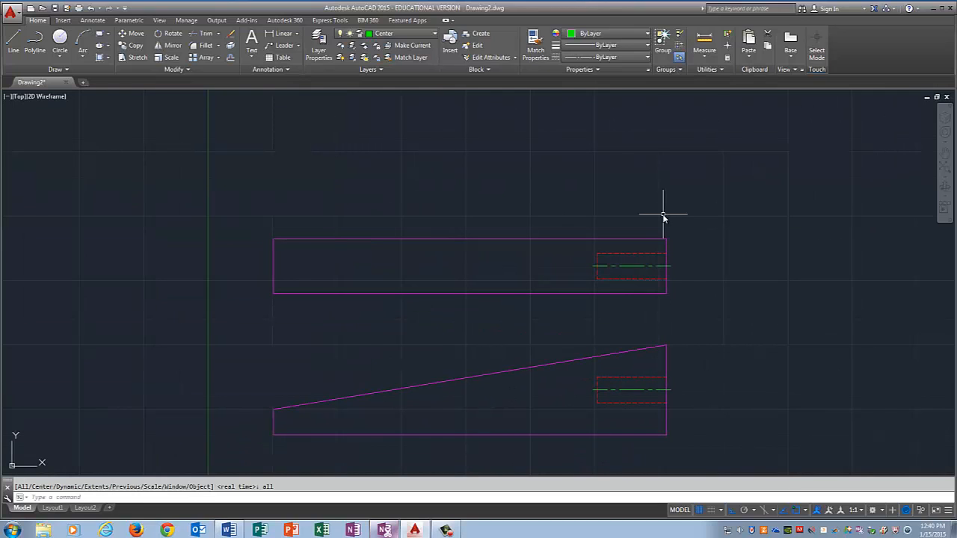